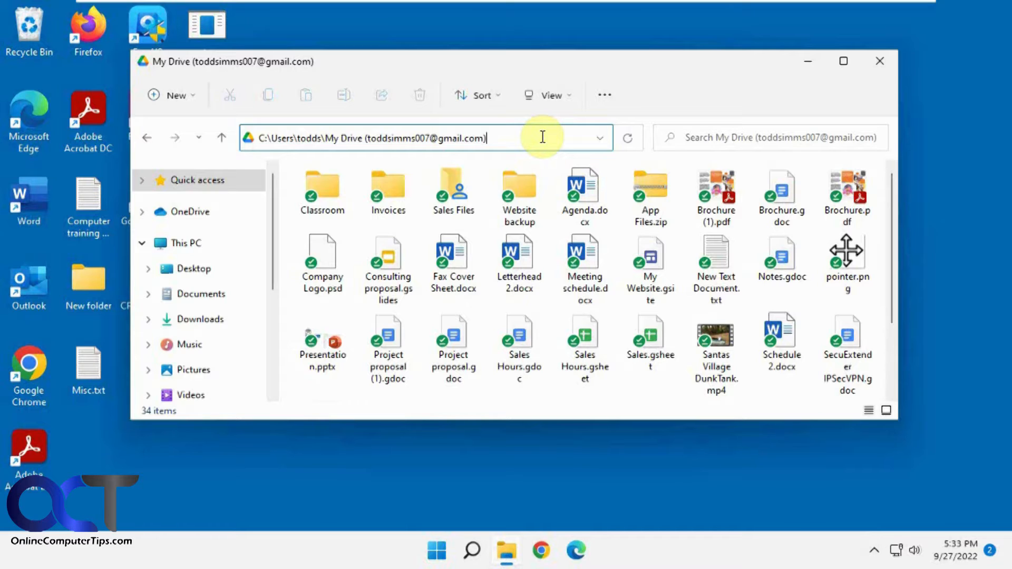
mouse_move(976, 228)
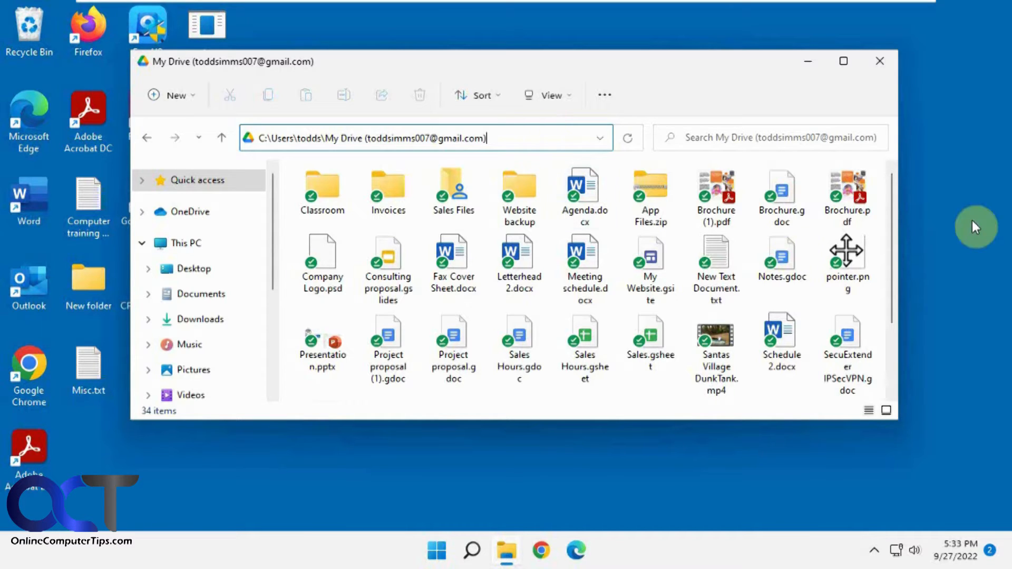
mouse_move(991, 107)
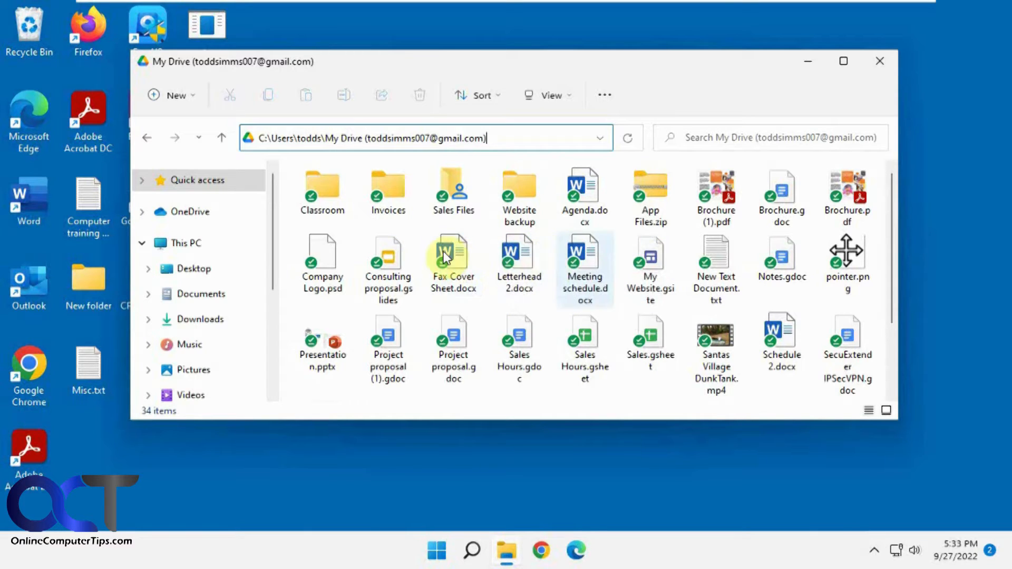
Step: Show the Google Drive preferences page with the My Drive syncing options and Mirror files chosen
left_click(452, 259)
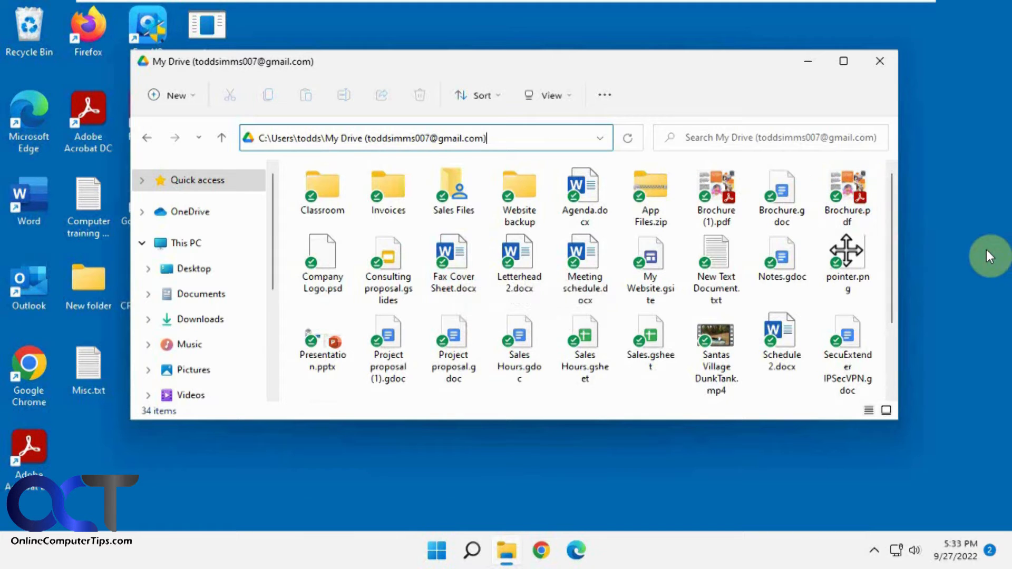
mouse_move(583, 268)
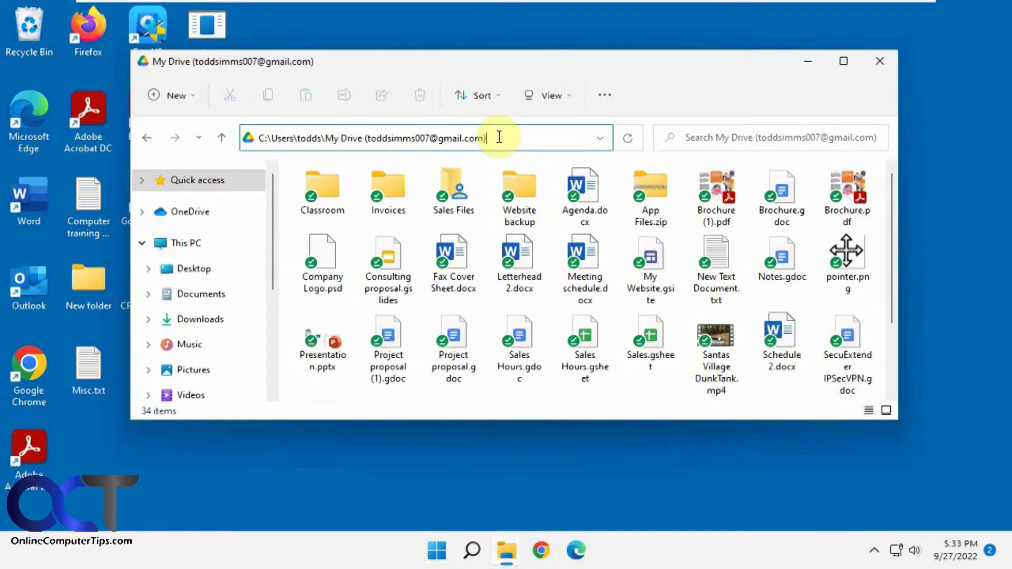
left_click(874, 550)
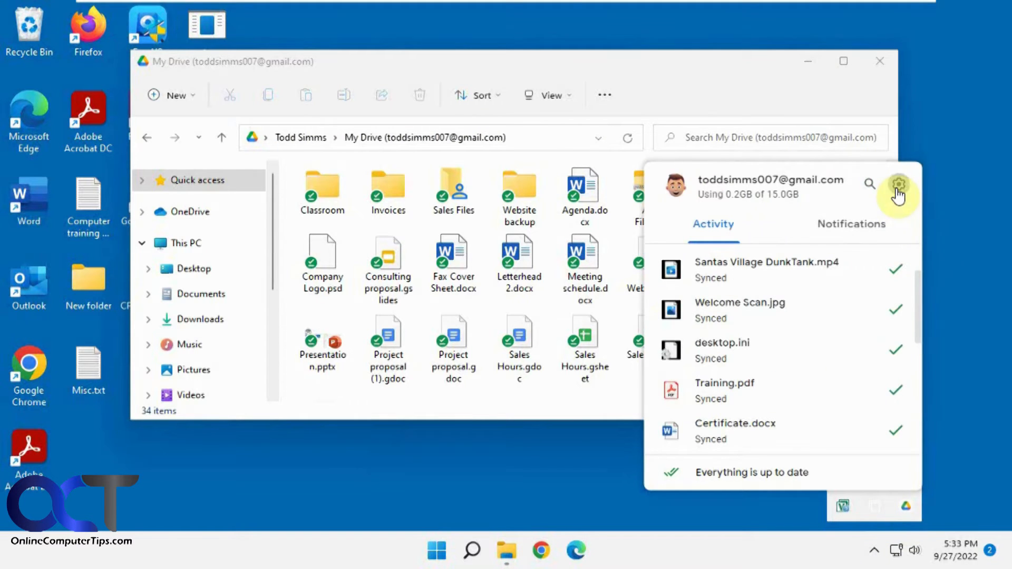
left_click(898, 184)
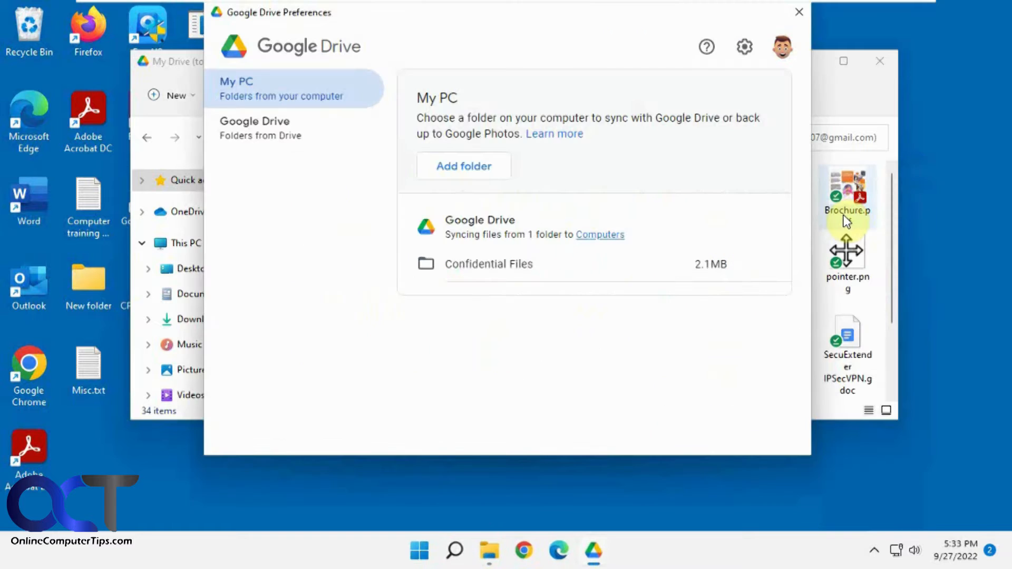
left_click(254, 128)
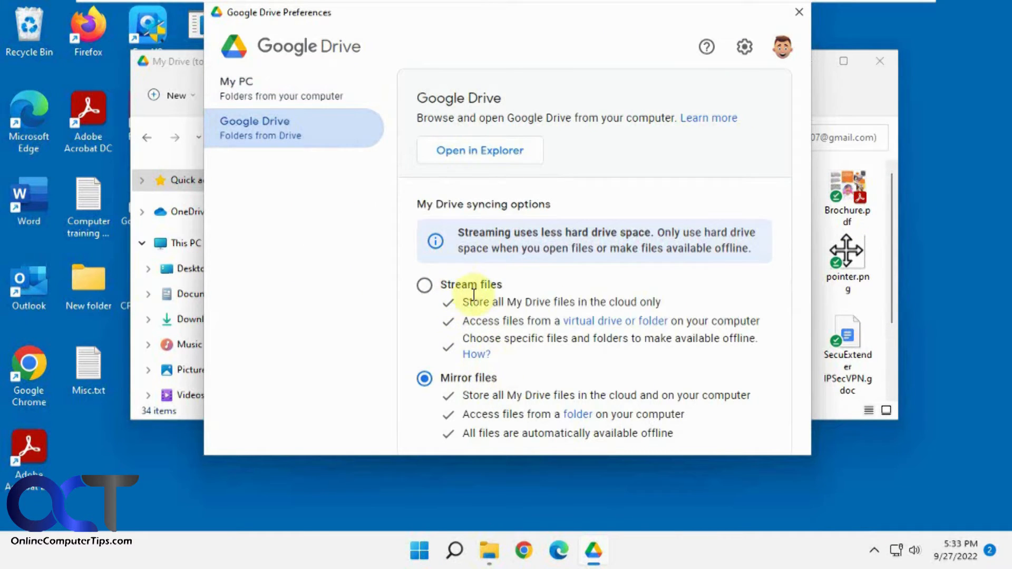
mouse_move(480, 155)
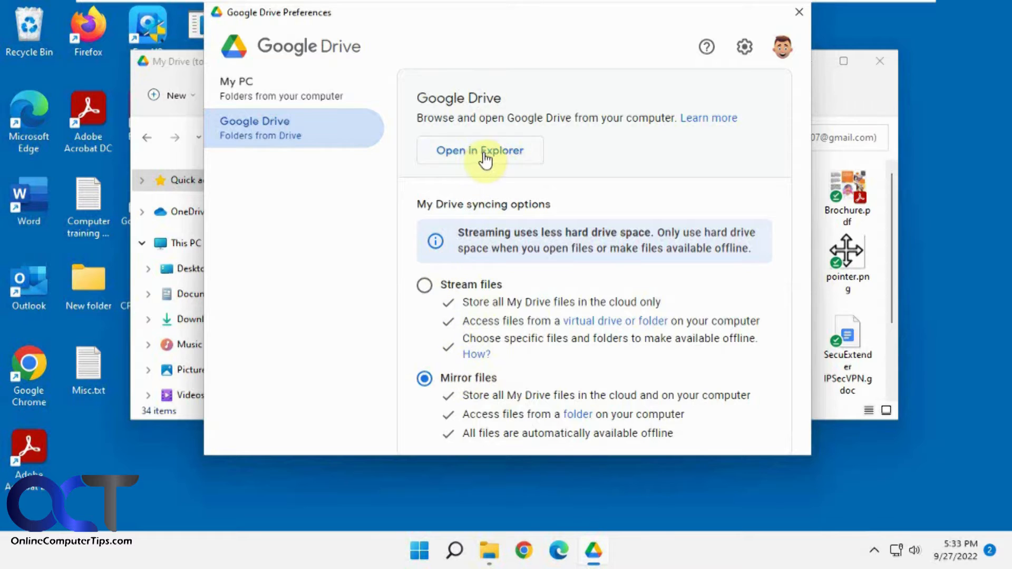
mouse_move(353, 163)
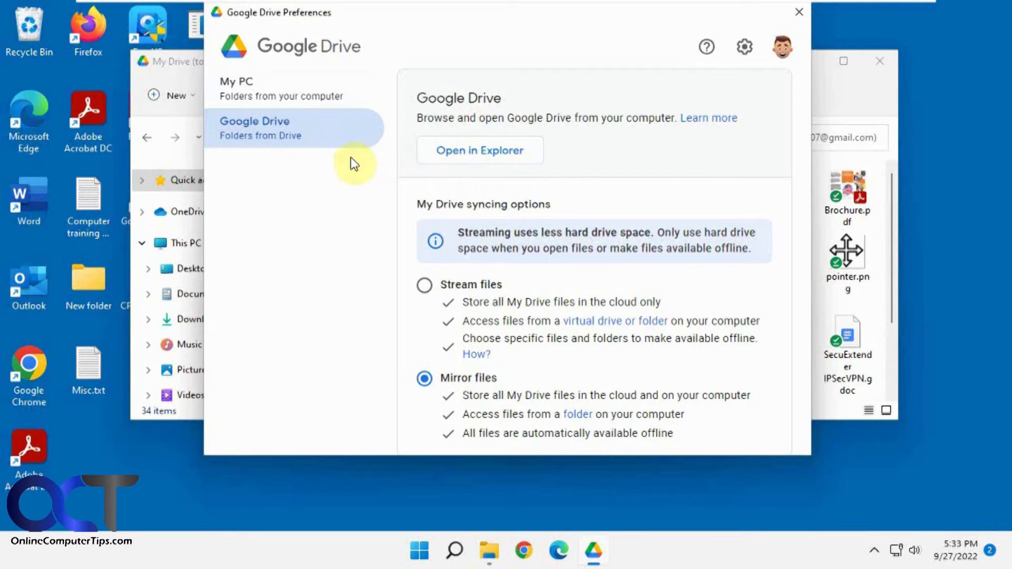
mouse_move(764, 89)
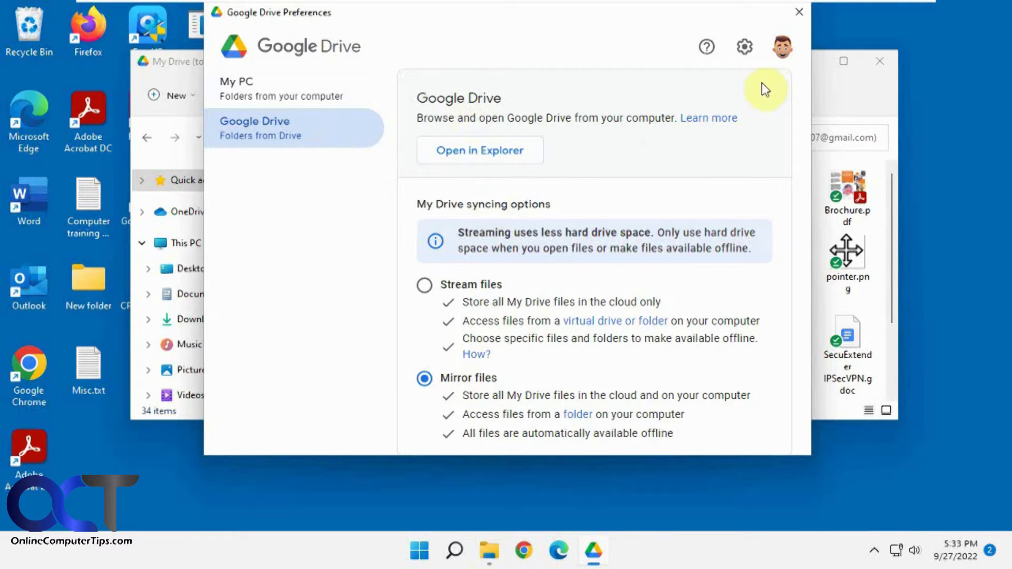
Step: Disconnect the signed-in account from Drive settings and confirm the disconnect
left_click(744, 46)
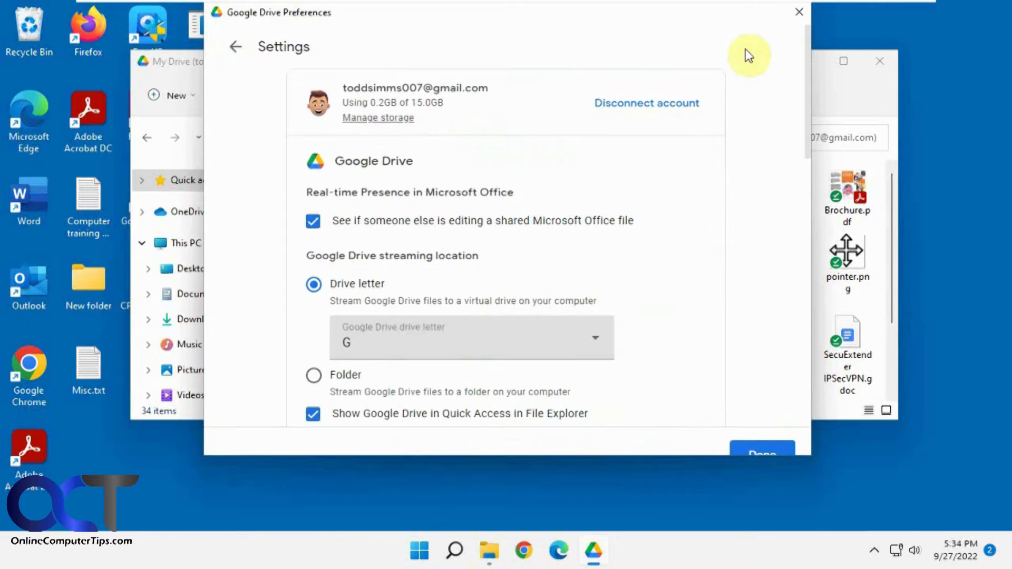
mouse_move(575, 166)
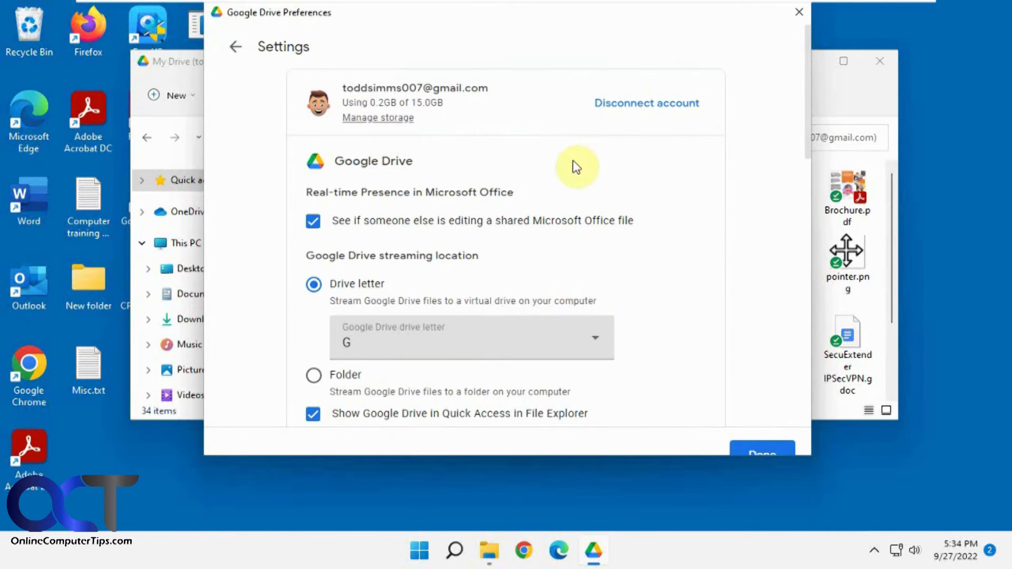
mouse_move(490, 261)
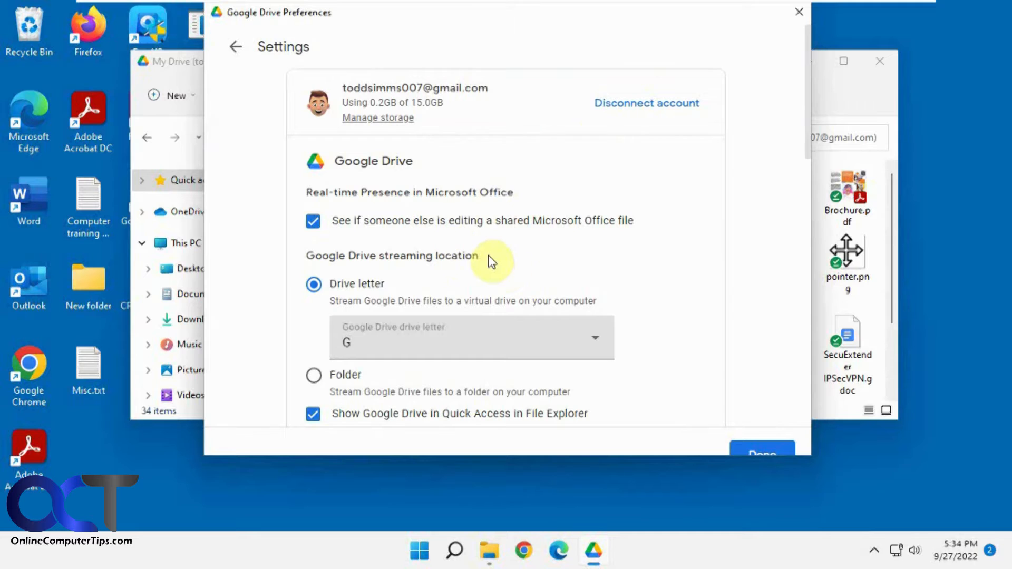
mouse_move(425, 319)
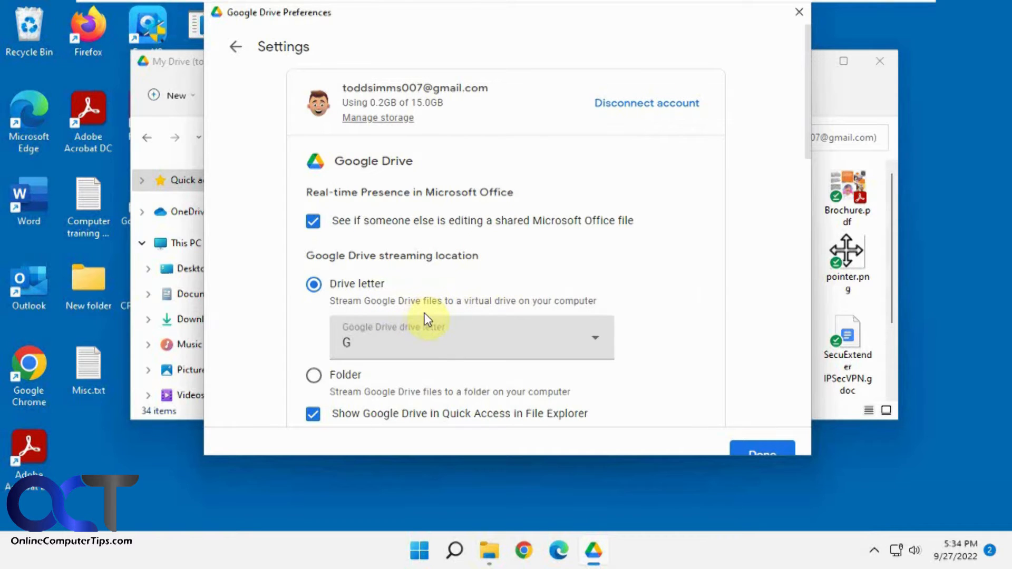
scroll("down", 3)
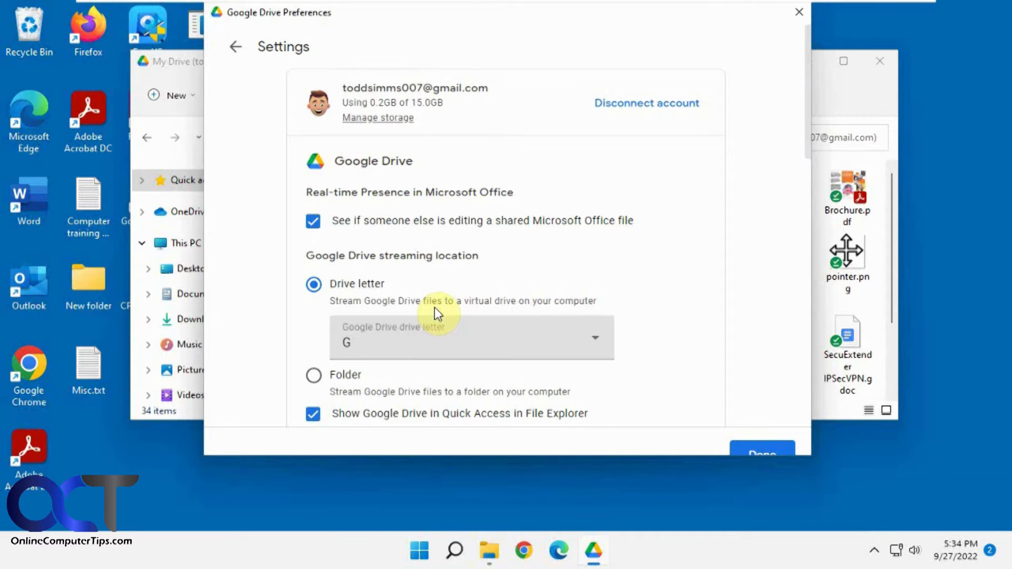
mouse_move(424, 302)
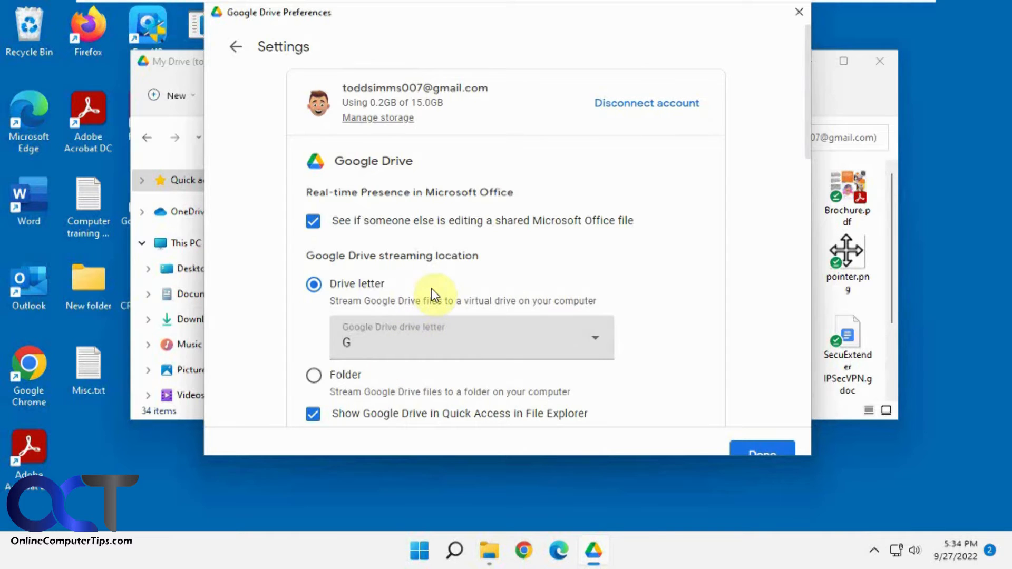
mouse_move(671, 160)
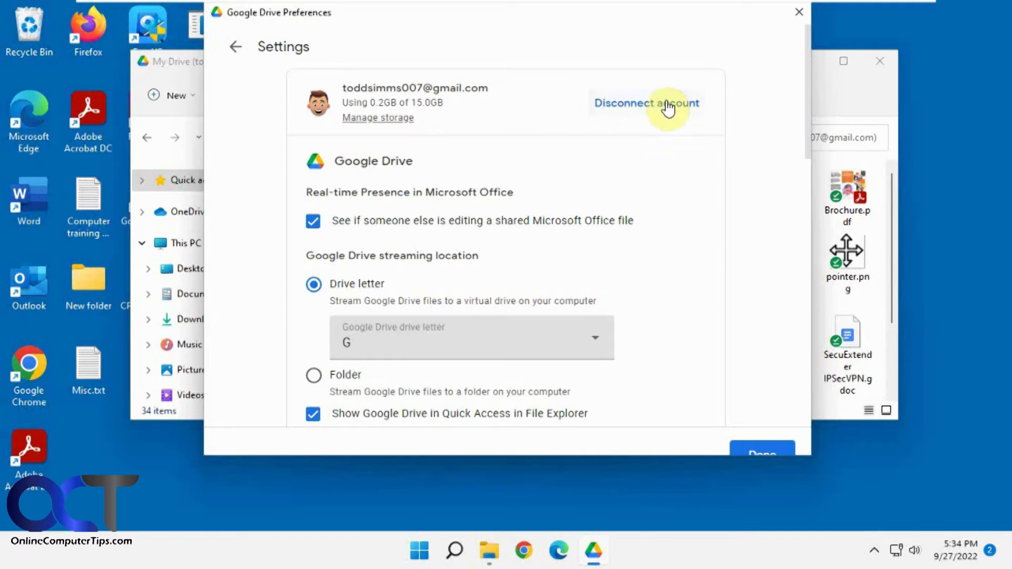
left_click(644, 103)
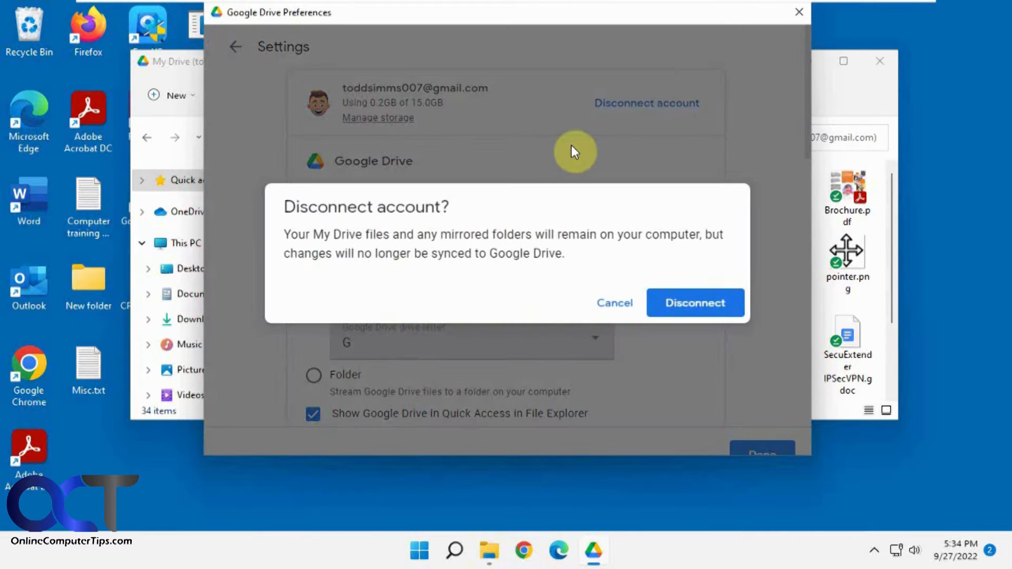
mouse_move(516, 232)
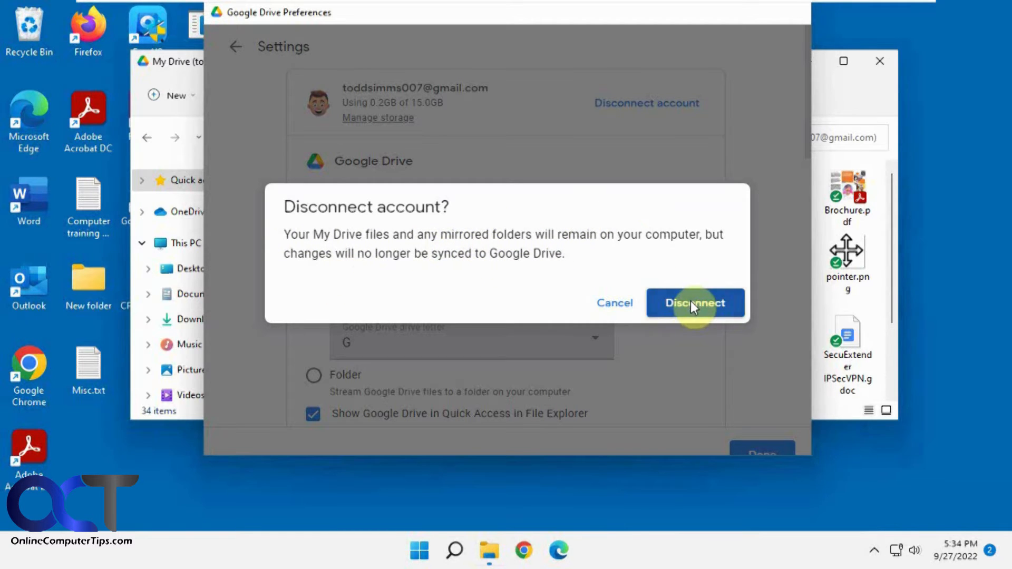
left_click(694, 303)
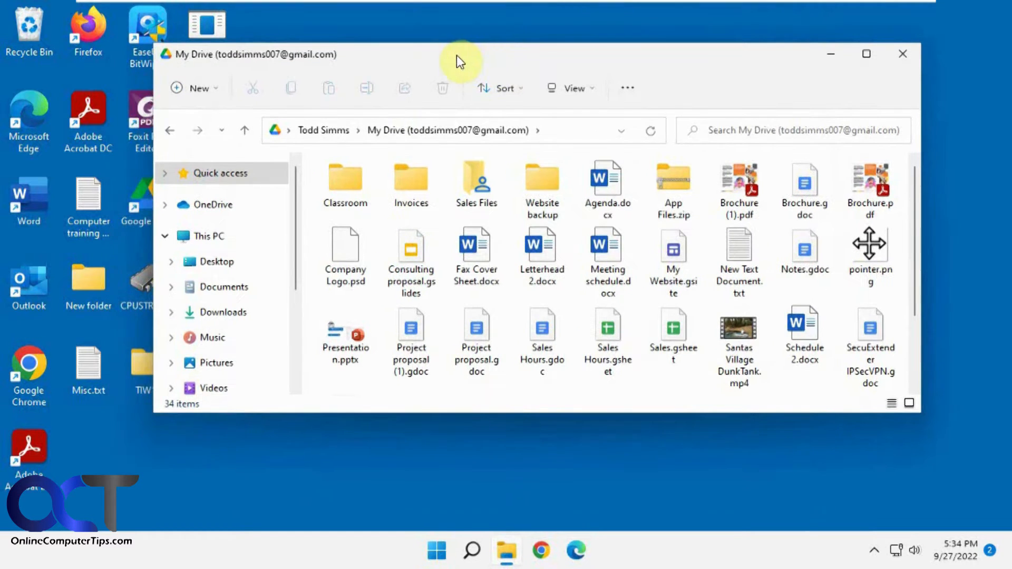
Step: Browse a new File Explorer window to the Data (E:) drive
right_click(506, 550)
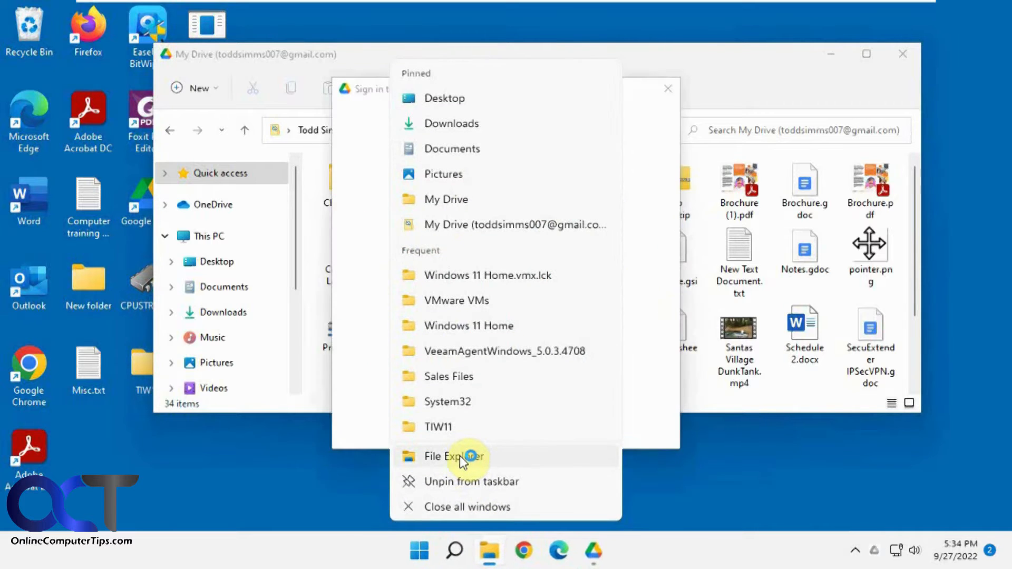
left_click(449, 457)
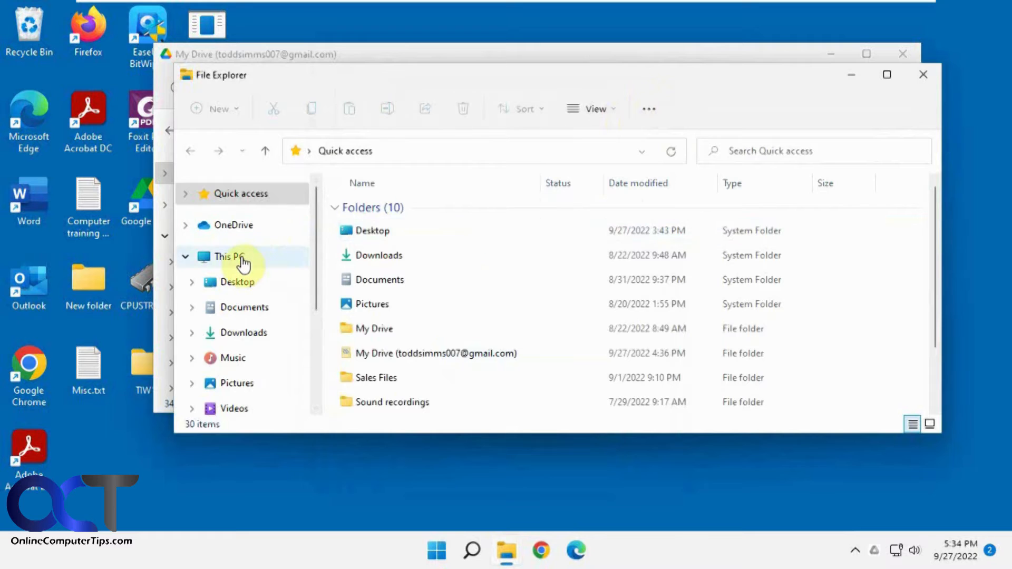
left_click(230, 256)
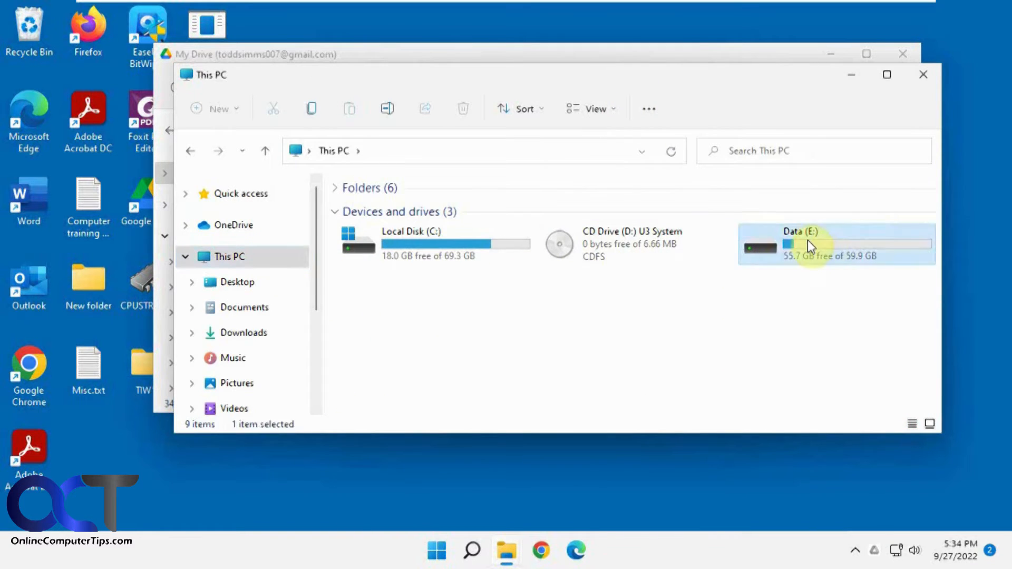
double_click(810, 244)
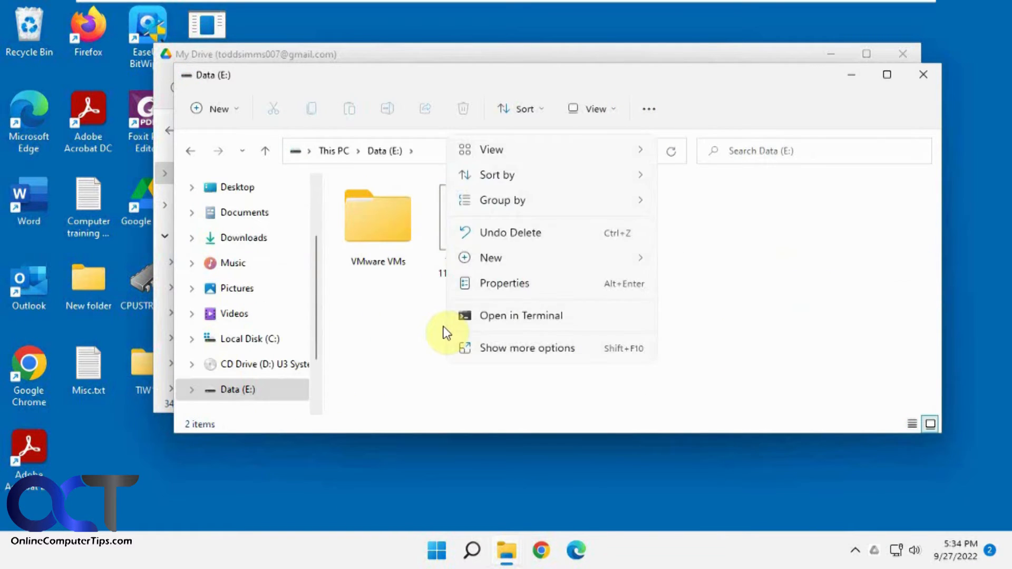
mouse_move(490, 258)
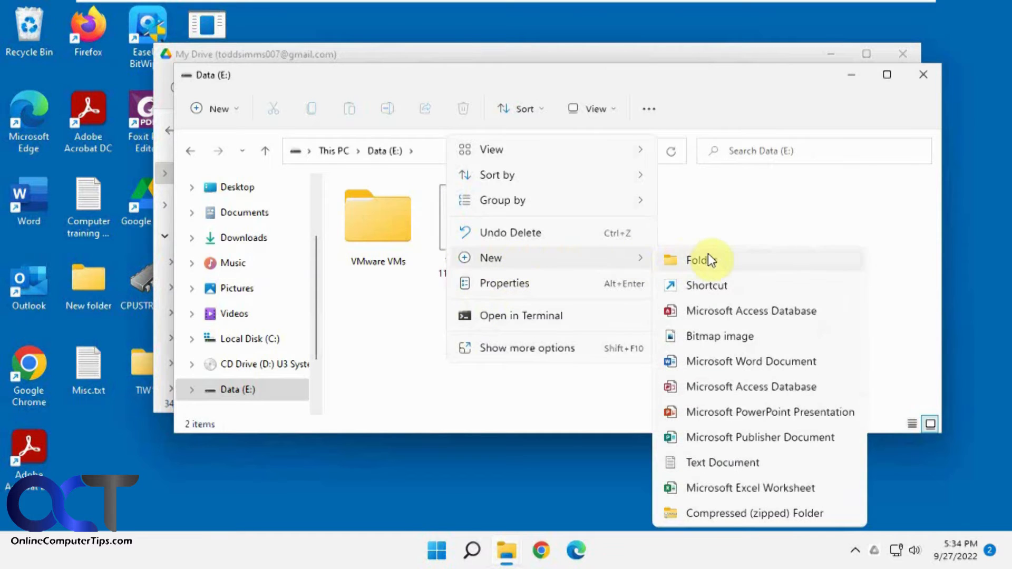
Step: Create a new folder named Drive Files on Data (E:)
left_click(696, 259)
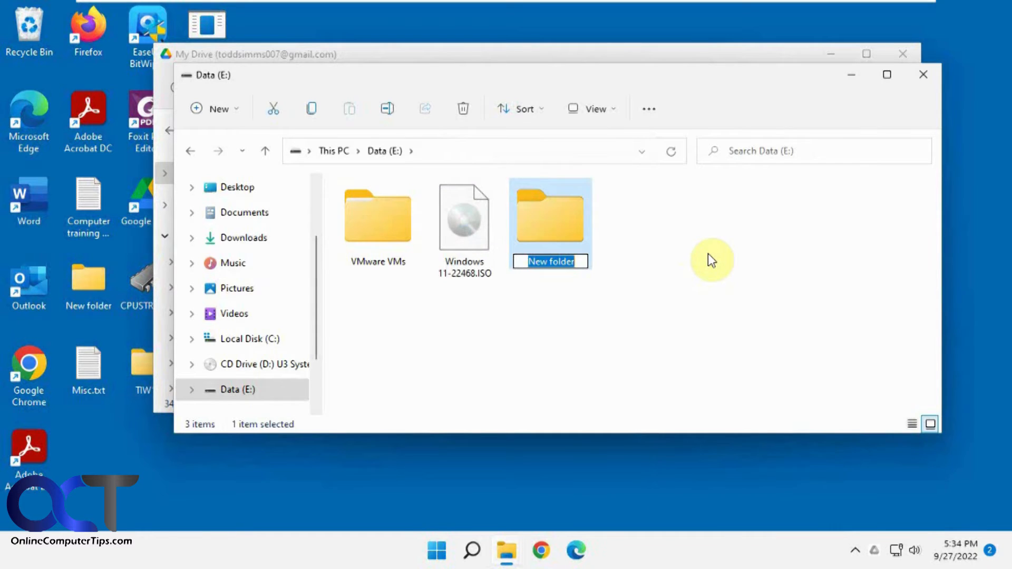
type("Drive F")
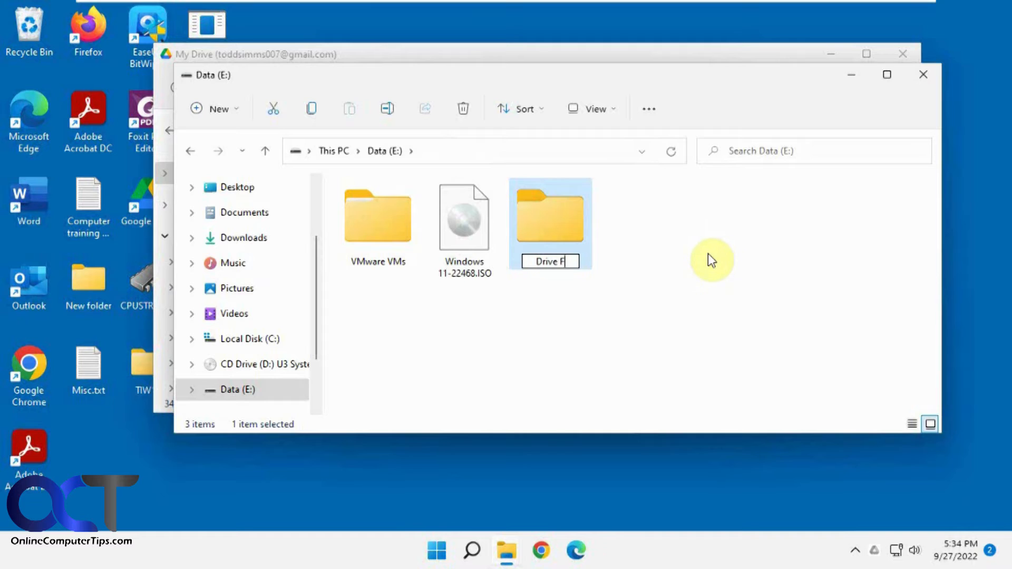
key("enter")
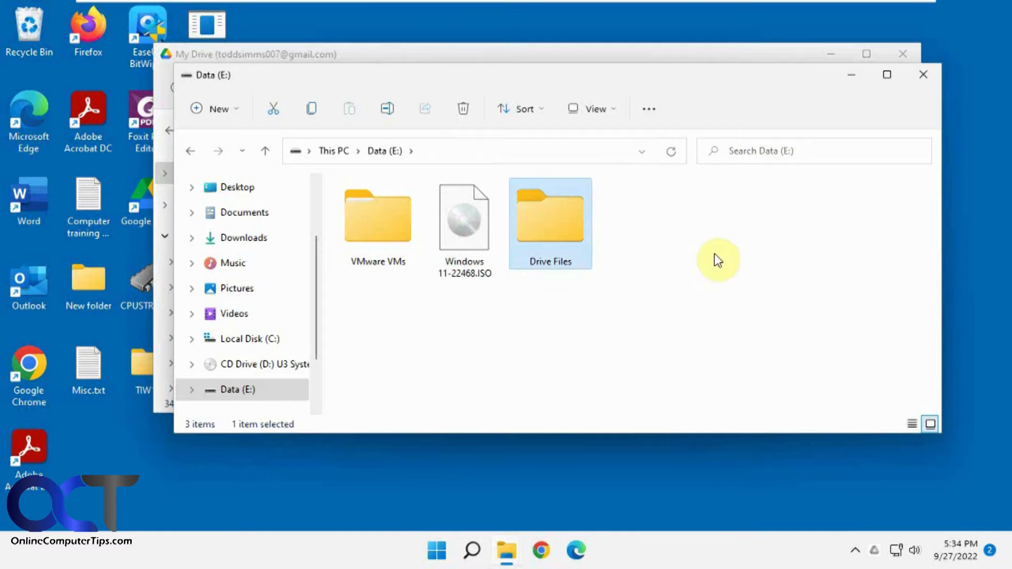
mouse_move(531, 47)
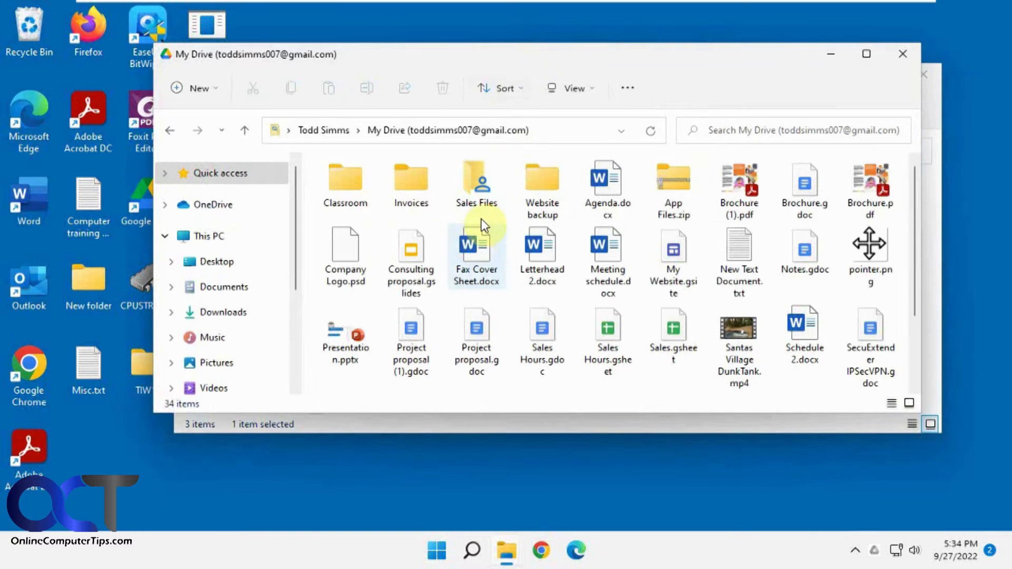
Step: Select all My Drive items for copying and go into the Drive Files folder on Data (E:)
left_click(476, 251)
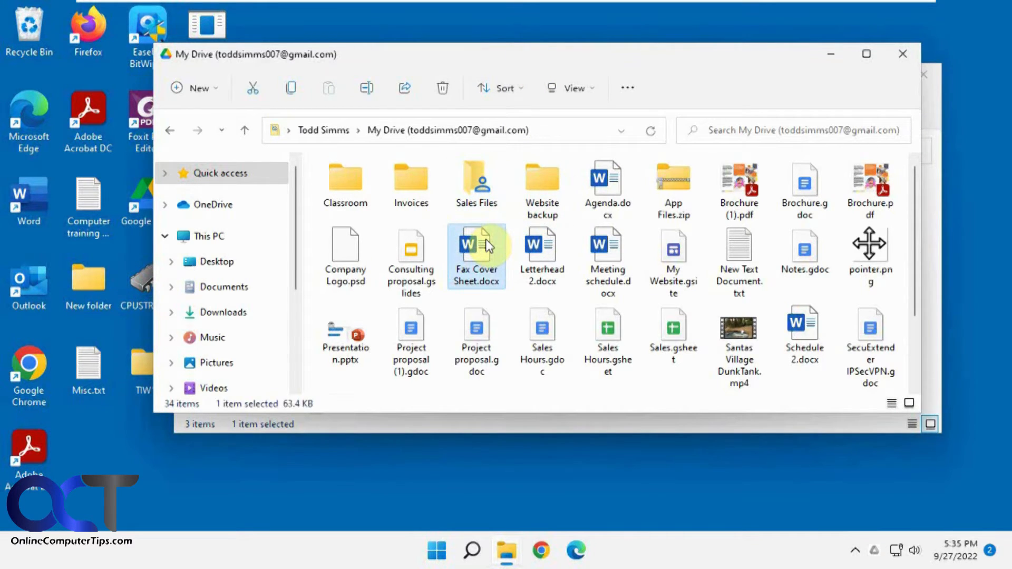
key("ctrl+a")
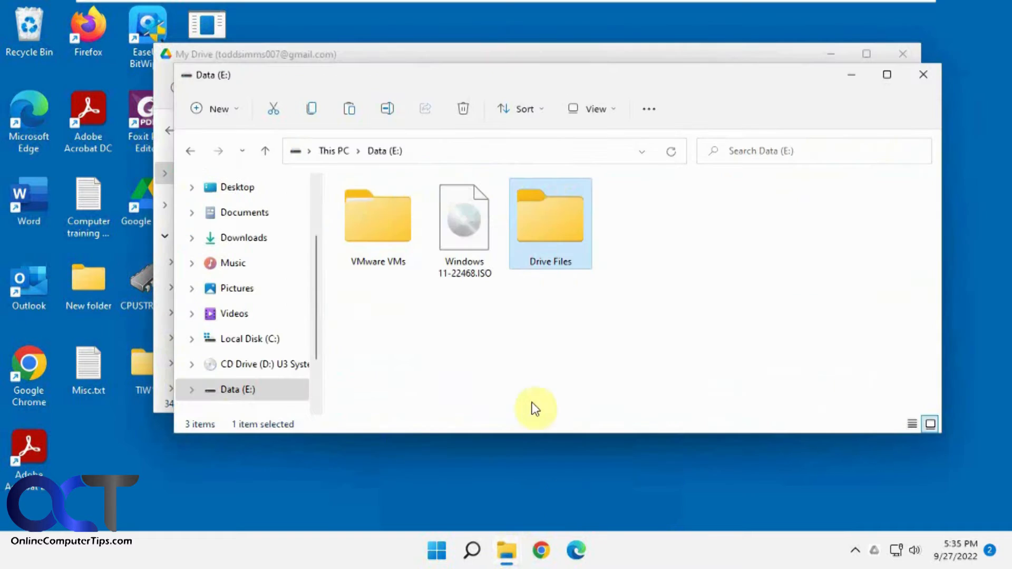
double_click(550, 217)
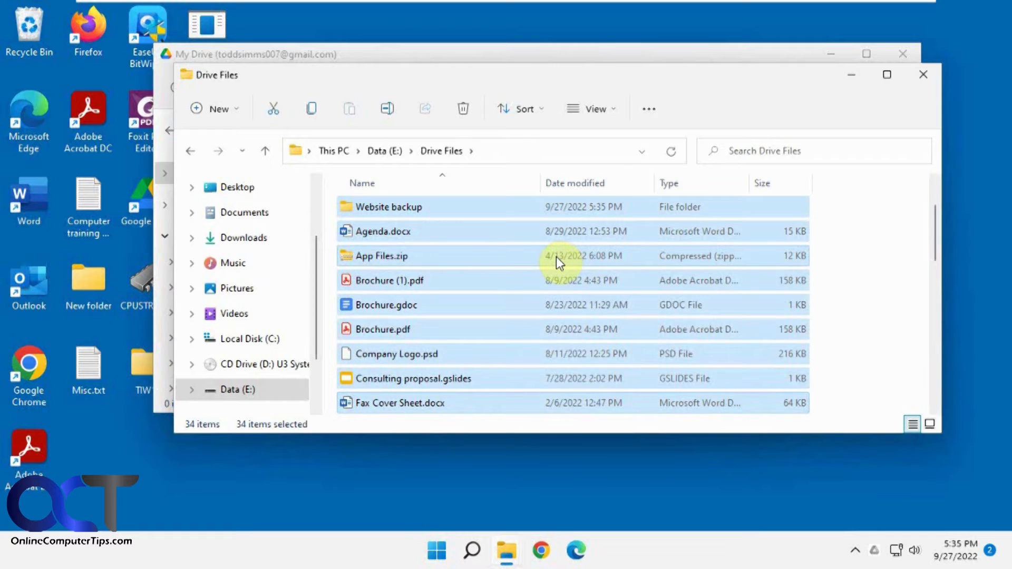
mouse_move(863, 267)
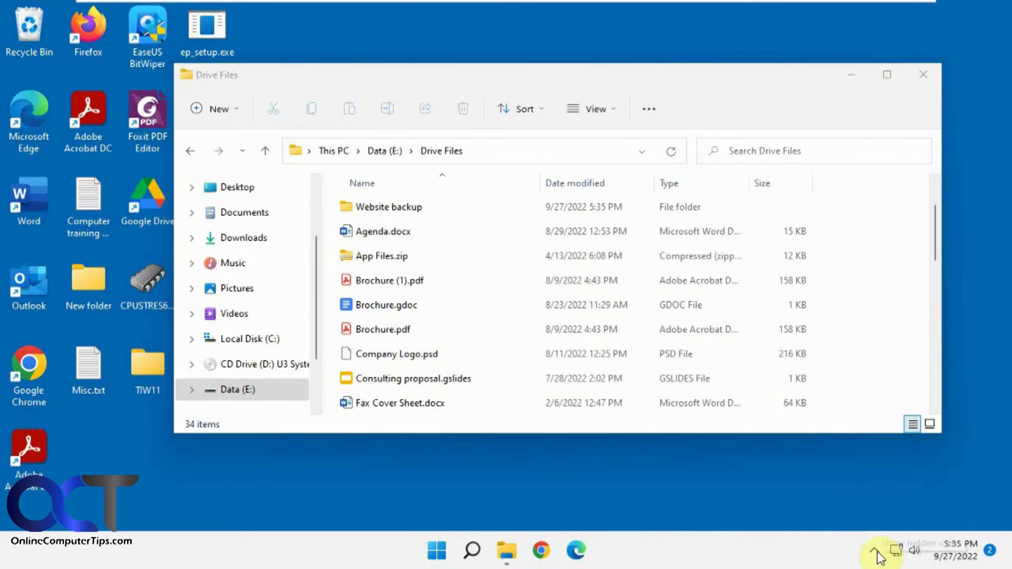
Step: Sign back in to Google Drive from the tray panel and dismiss the browser's success page
left_click(879, 552)
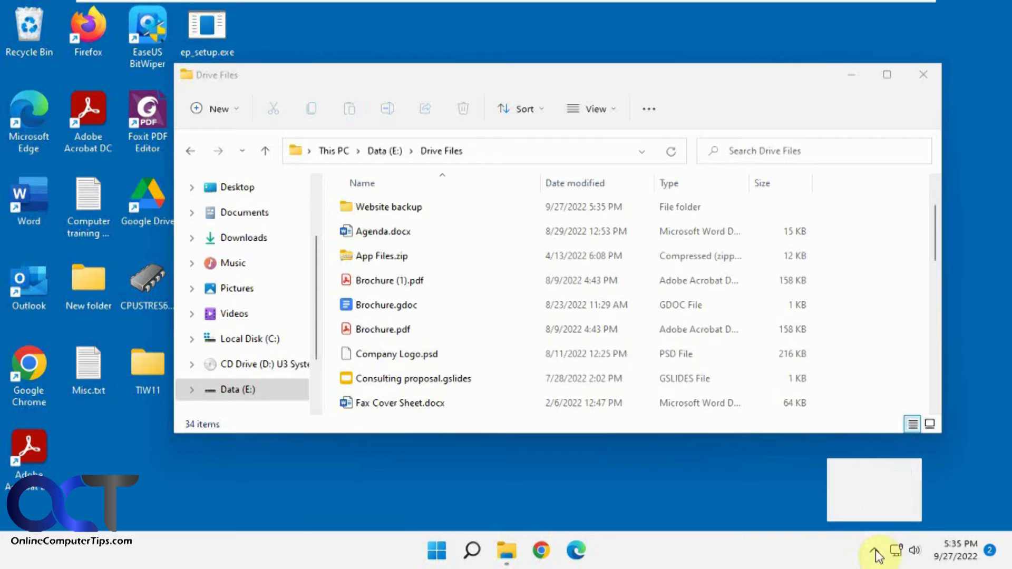
left_click(874, 550)
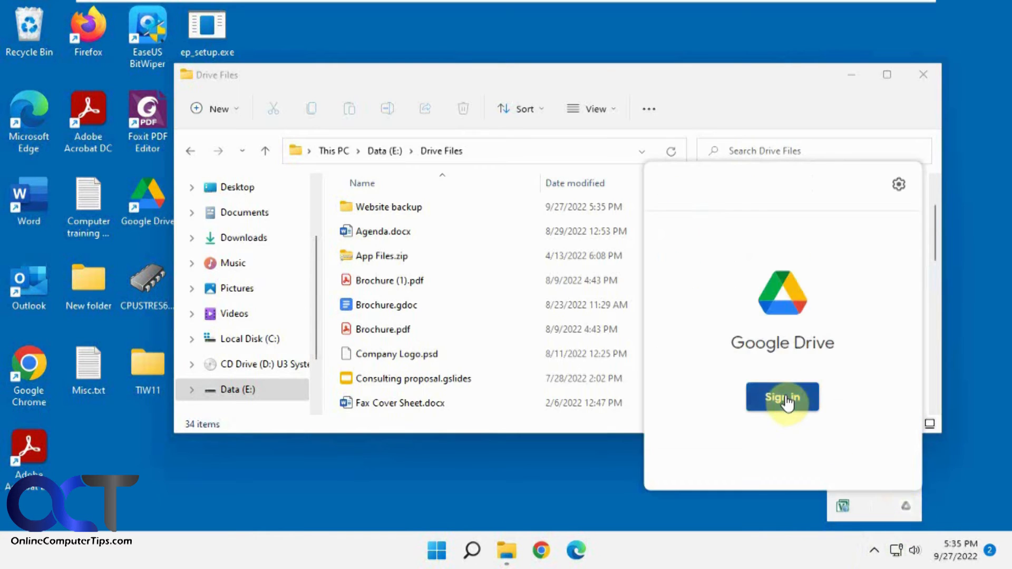
left_click(781, 396)
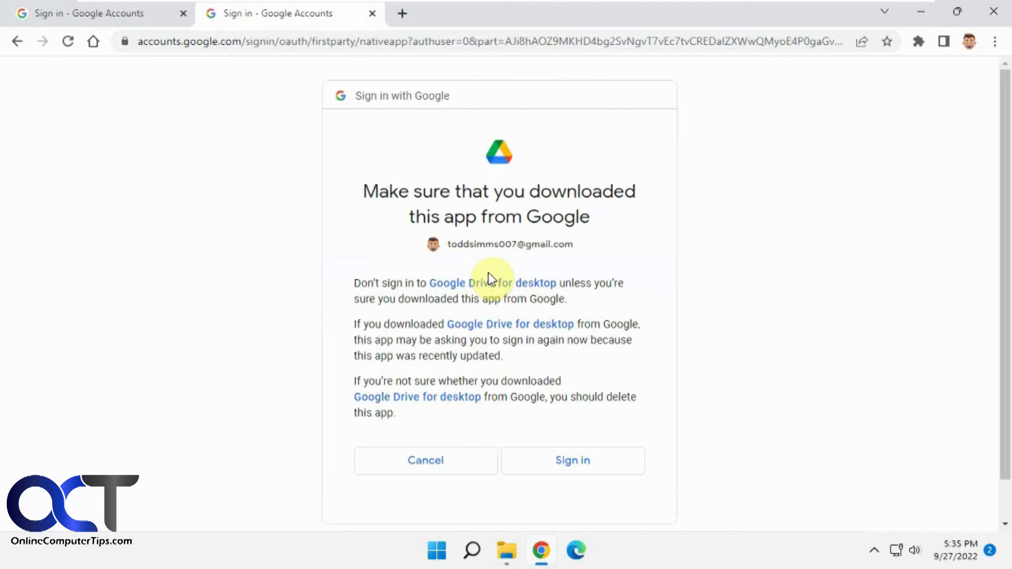
left_click(571, 460)
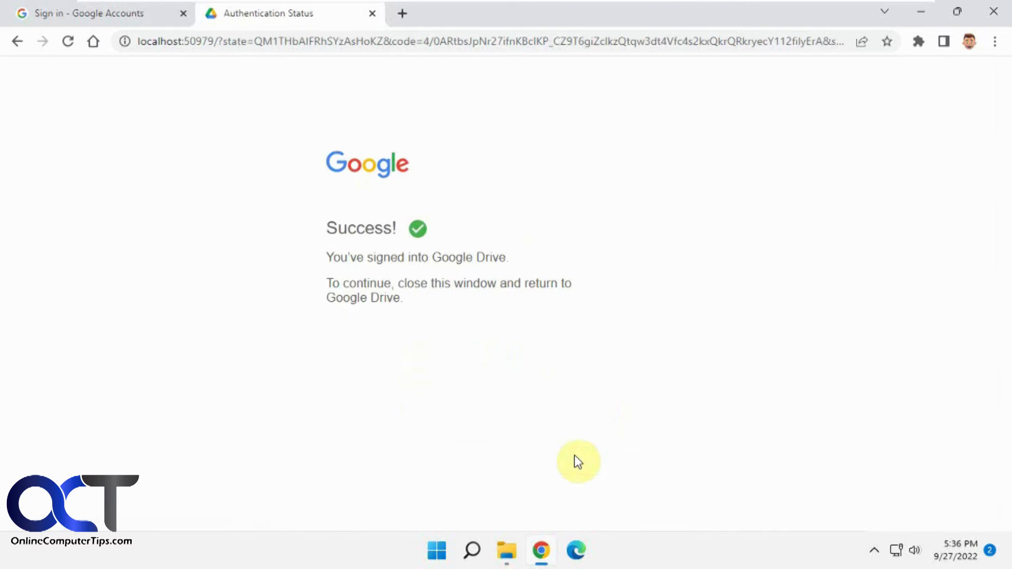
mouse_move(922, 12)
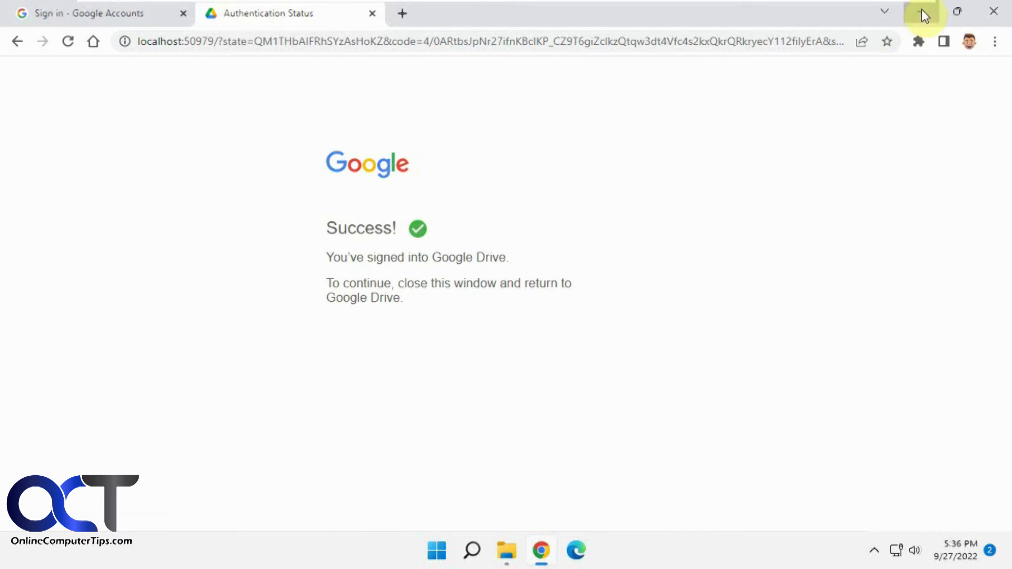
left_click(993, 12)
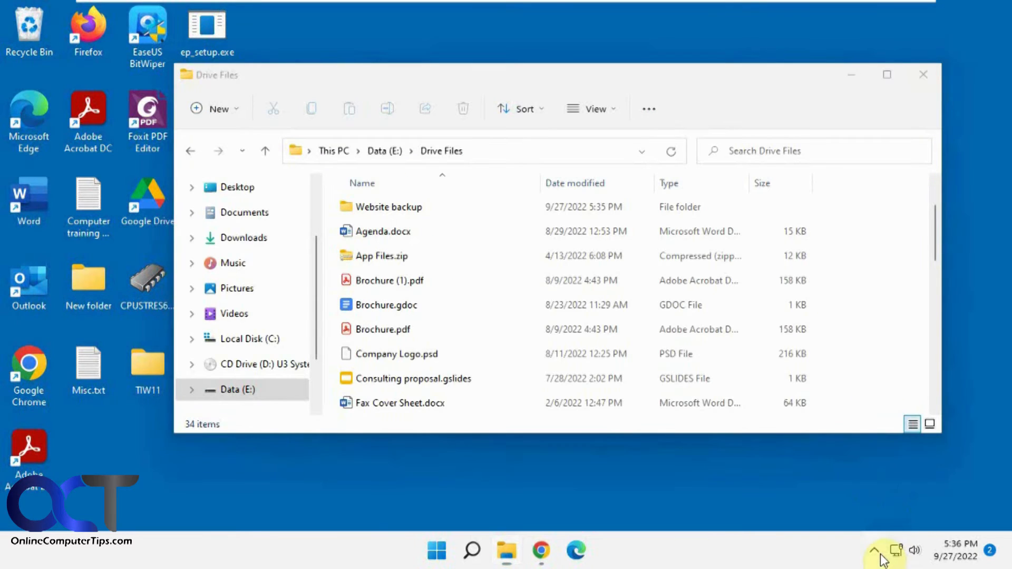
Step: Reach the Google Drive preferences window from the tray panel's gear menu
left_click(882, 554)
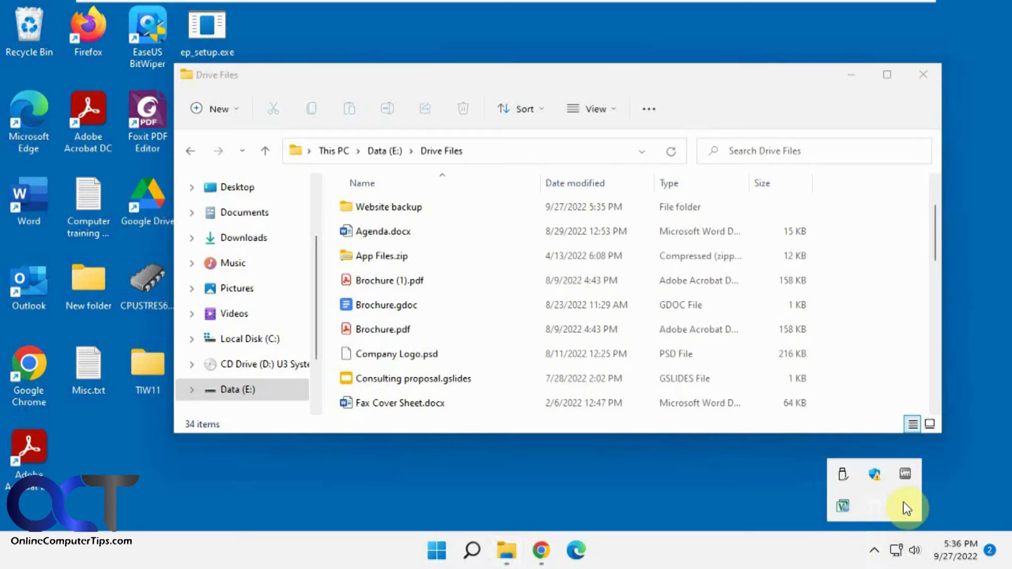
left_click(873, 473)
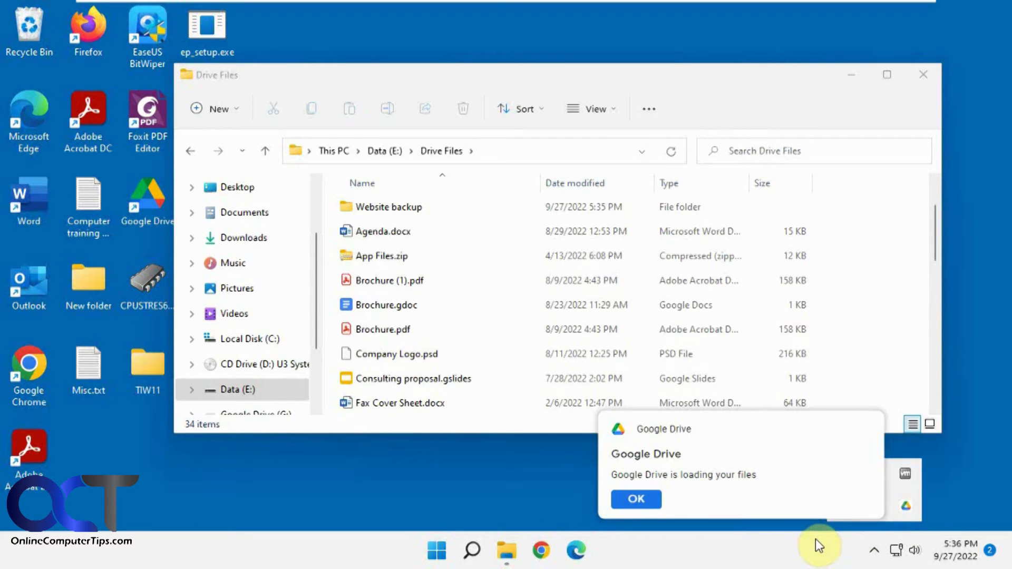
mouse_move(781, 537)
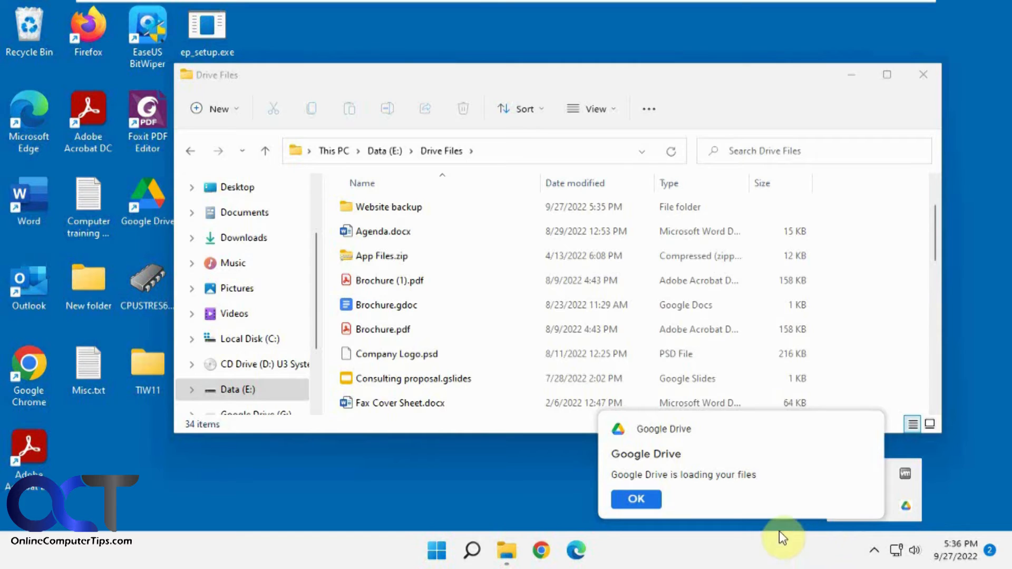
left_click(635, 499)
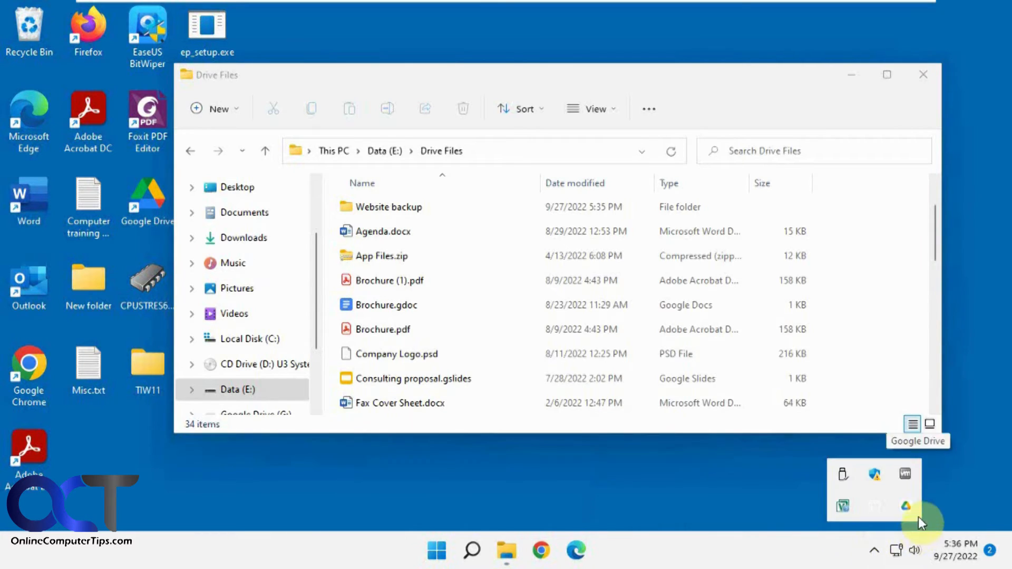
left_click(906, 505)
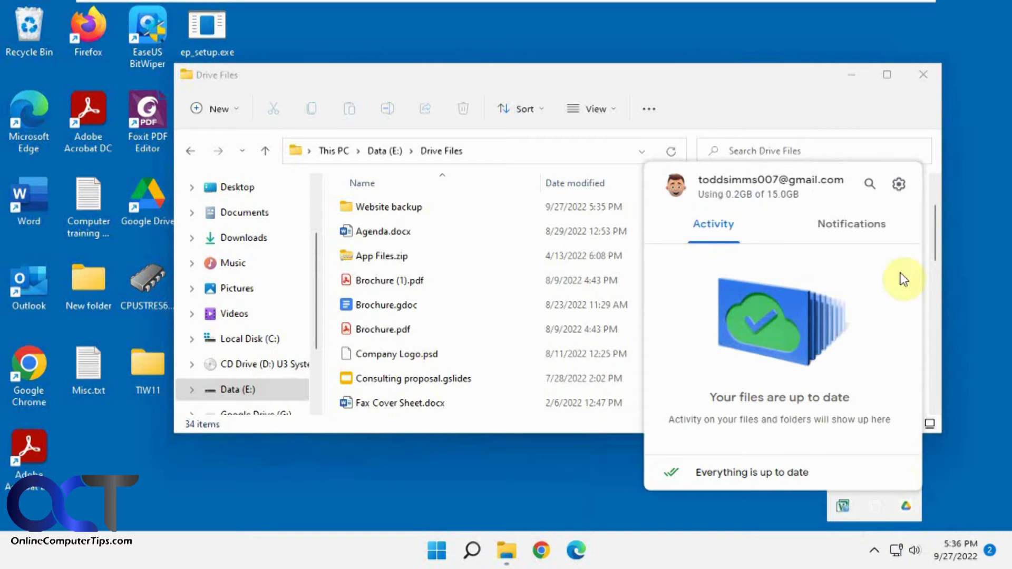
left_click(897, 184)
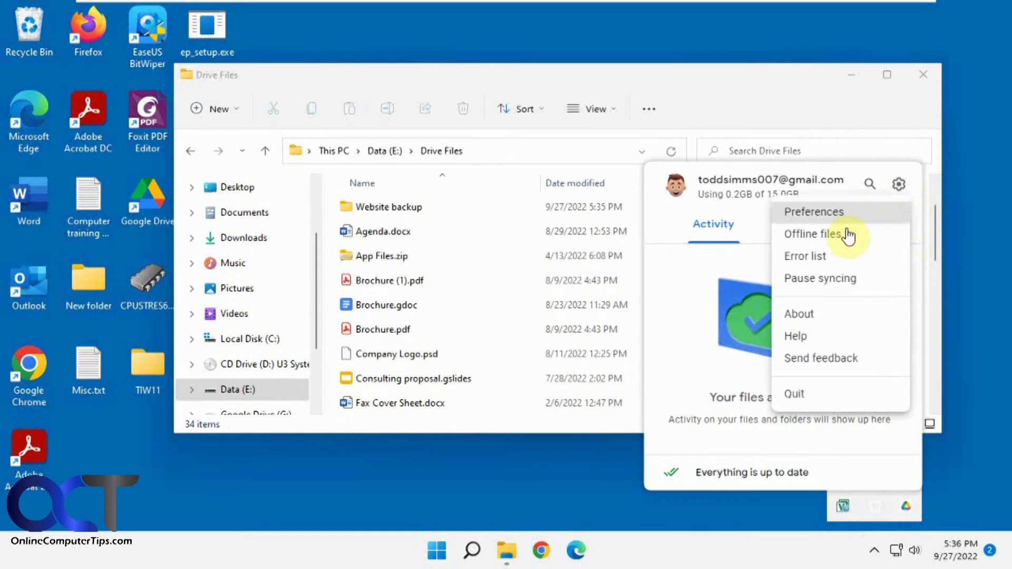
left_click(813, 211)
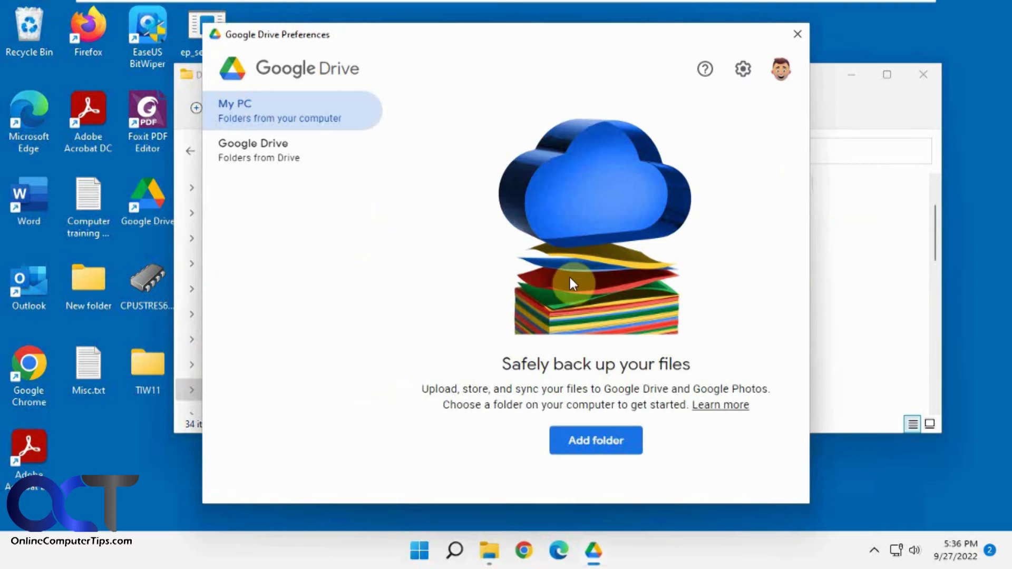
Step: Choose Mirror files for My Drive syncing on the Google Drive preferences page
left_click(253, 150)
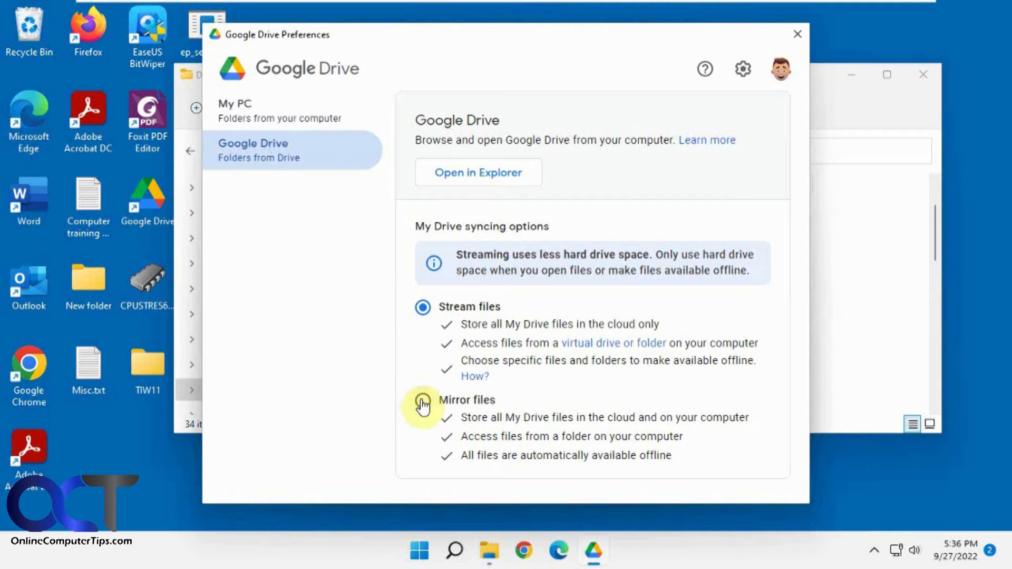
left_click(422, 400)
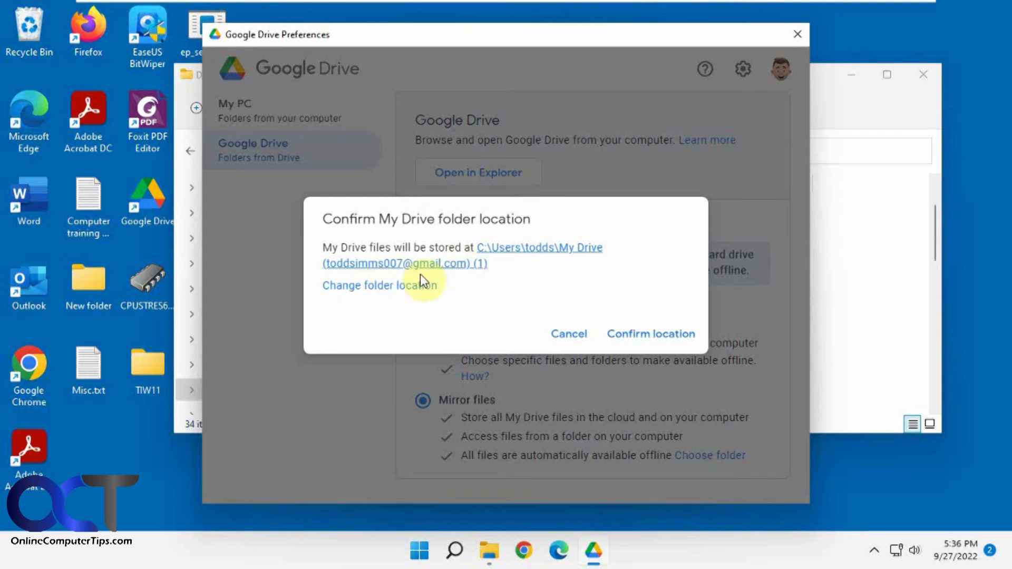
Step: Set the My Drive folder location to E:\Drive Files, confirm it and save the mirroring settings
left_click(364, 285)
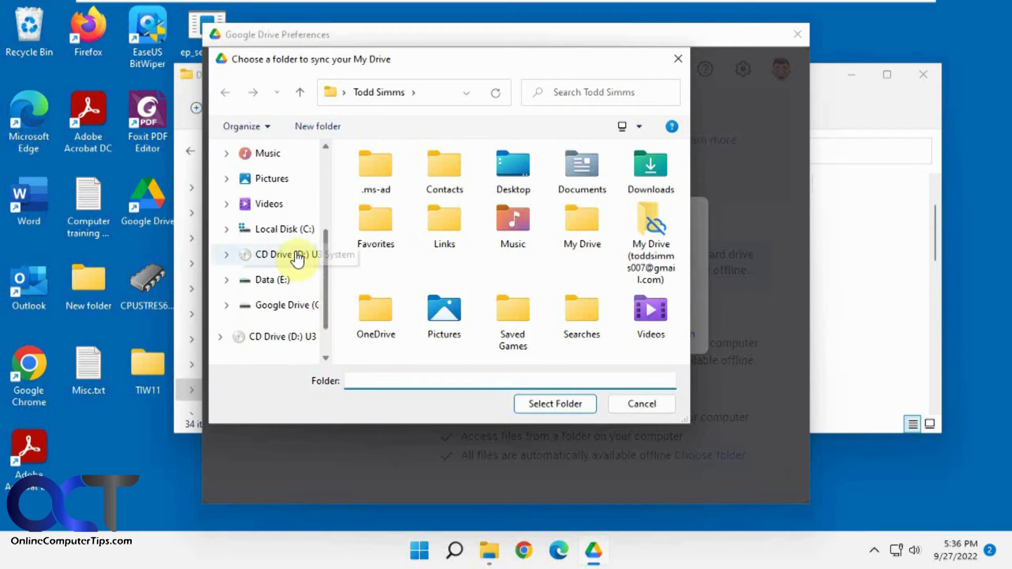
left_click(267, 279)
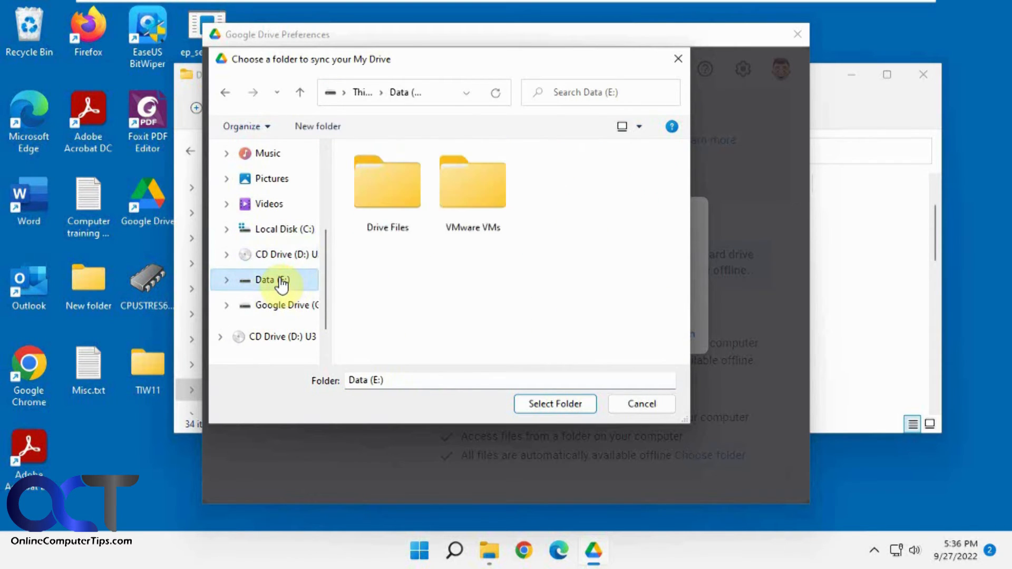
double_click(386, 181)
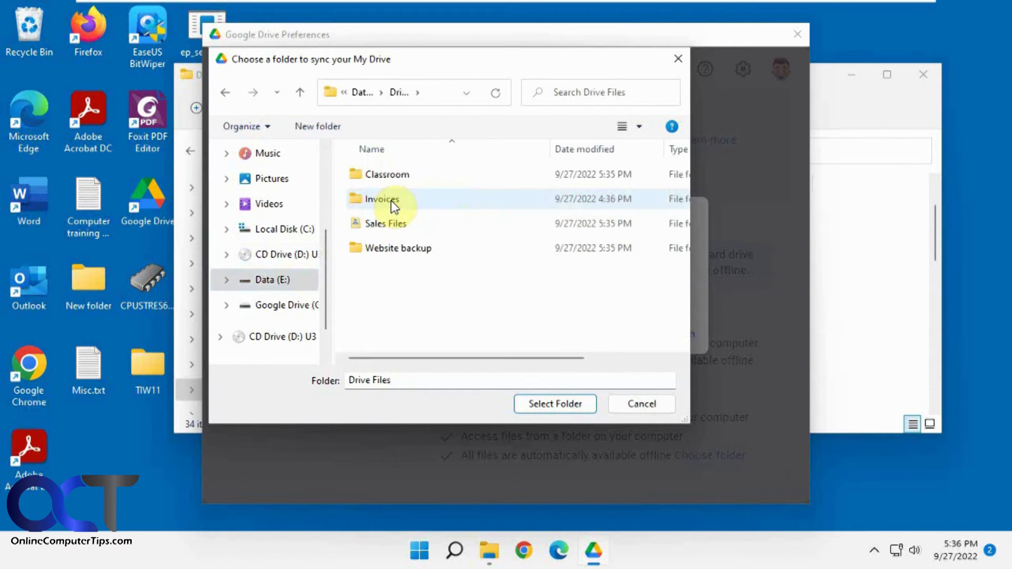
left_click(554, 403)
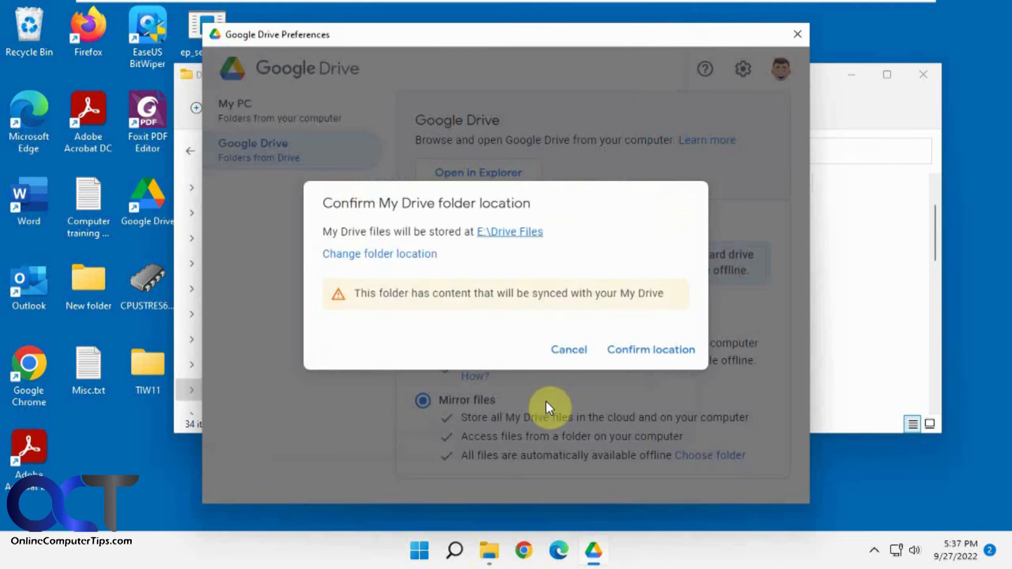
mouse_move(359, 301)
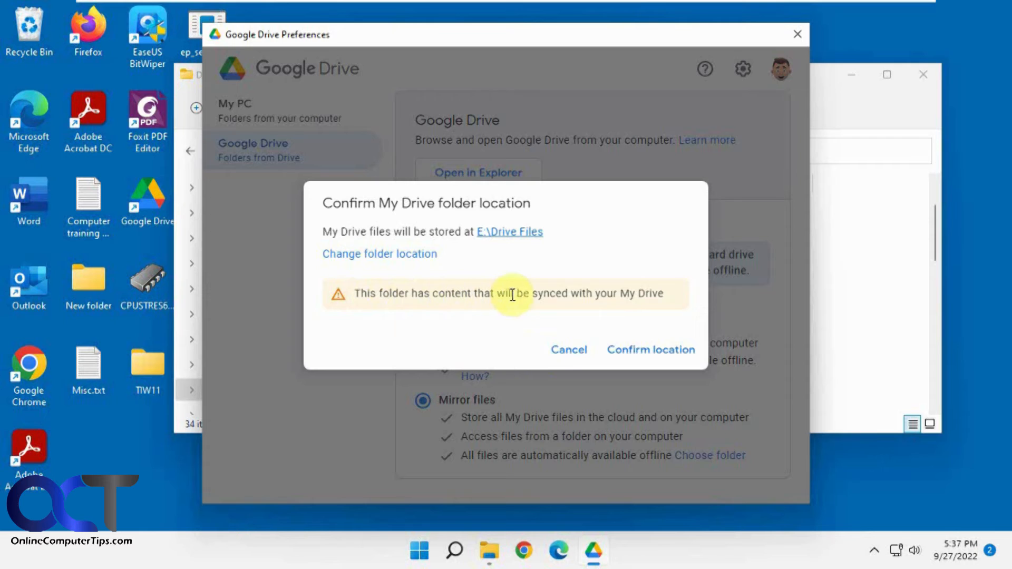
mouse_move(618, 296)
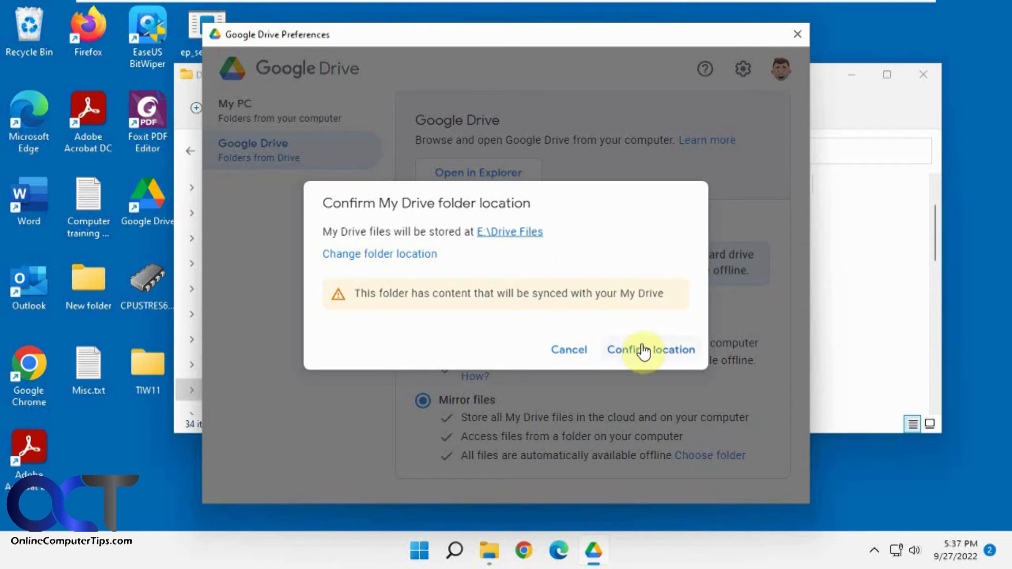
left_click(650, 349)
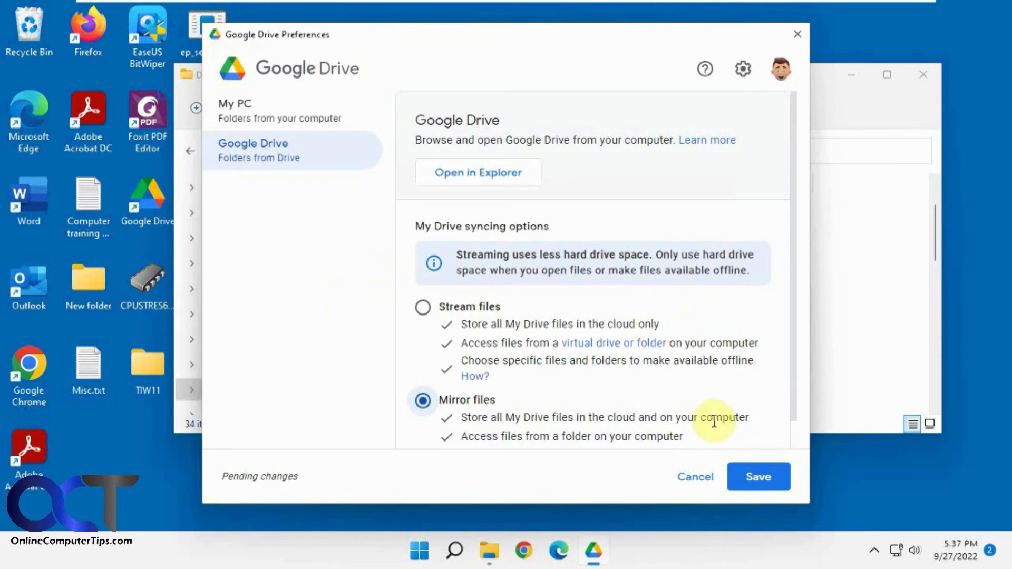
left_click(758, 476)
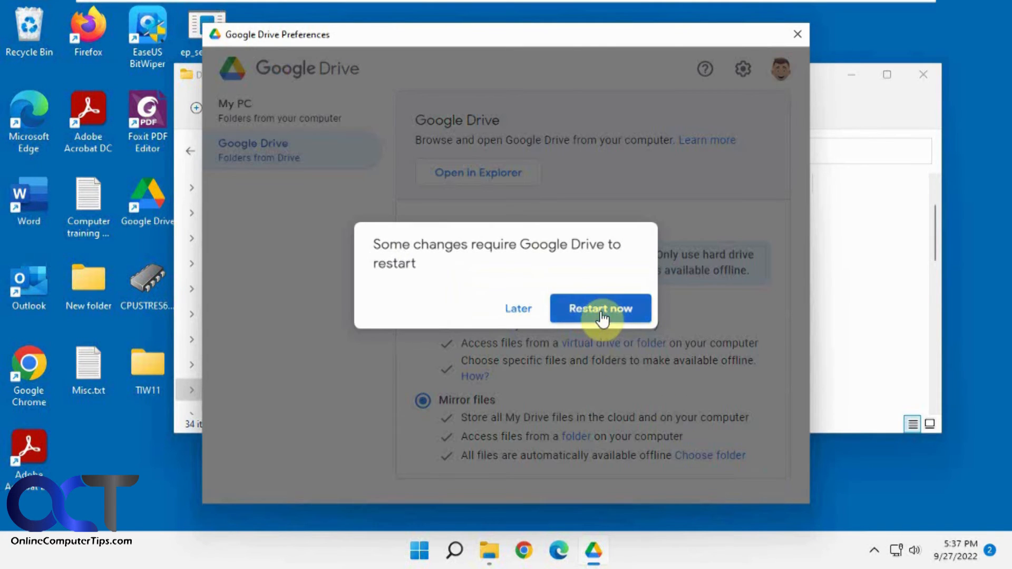
Step: Restart Google Drive now so the new mirror folder setting takes effect
left_click(600, 308)
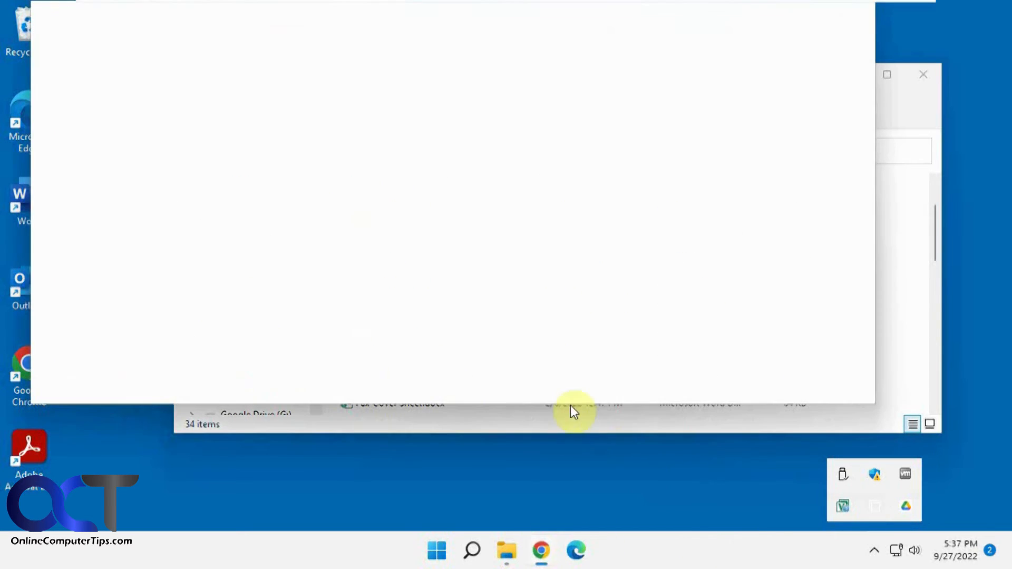
Step: Go to My Drive on the Google Drive website and show the New item menu
left_click(540, 551)
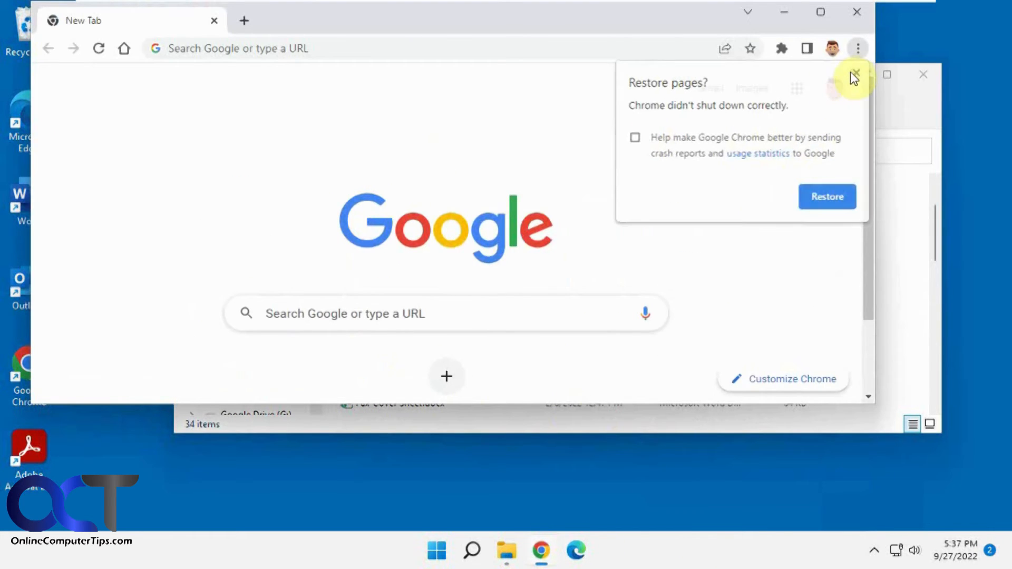
left_click(796, 88)
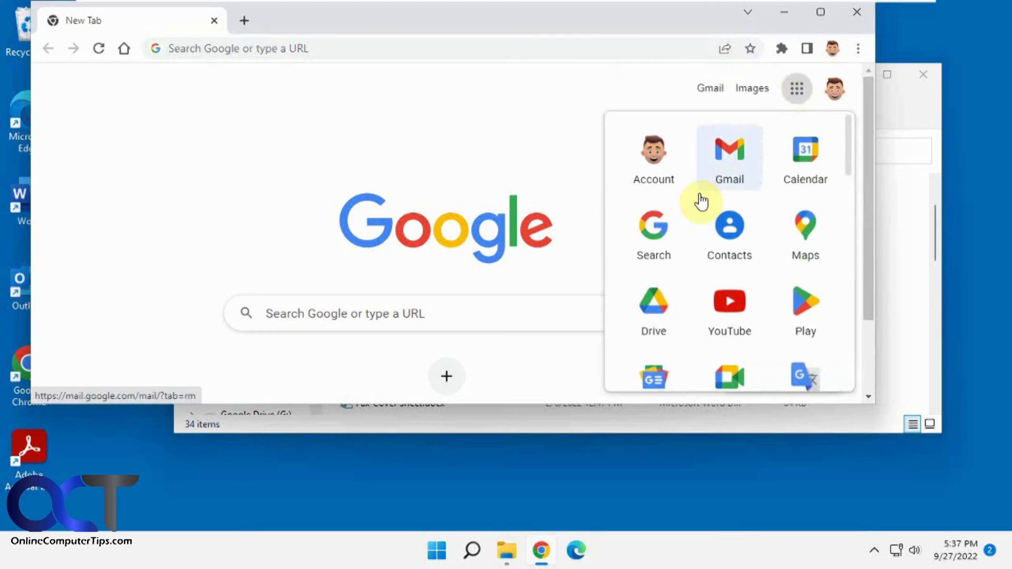
left_click(652, 303)
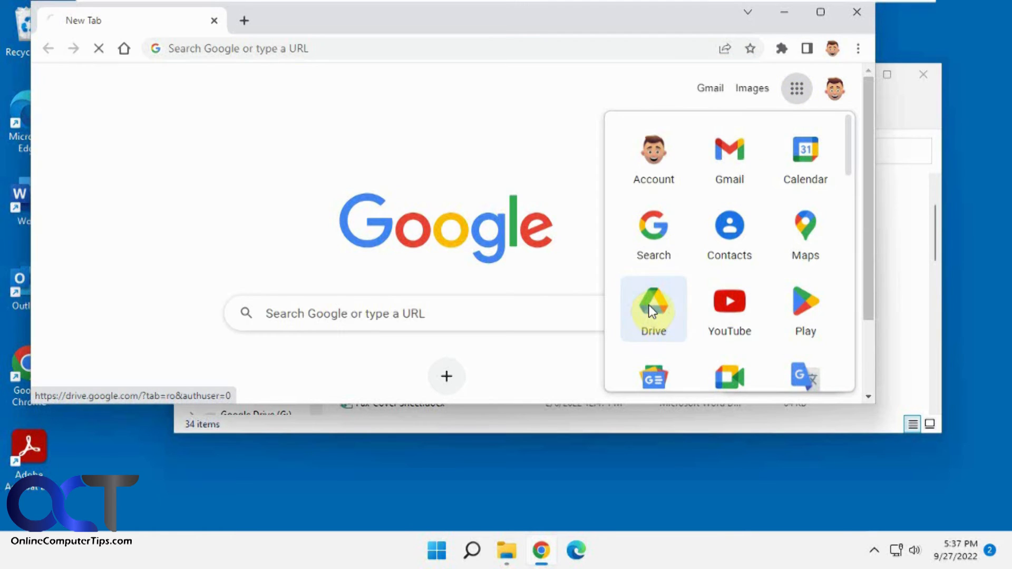
left_click(652, 308)
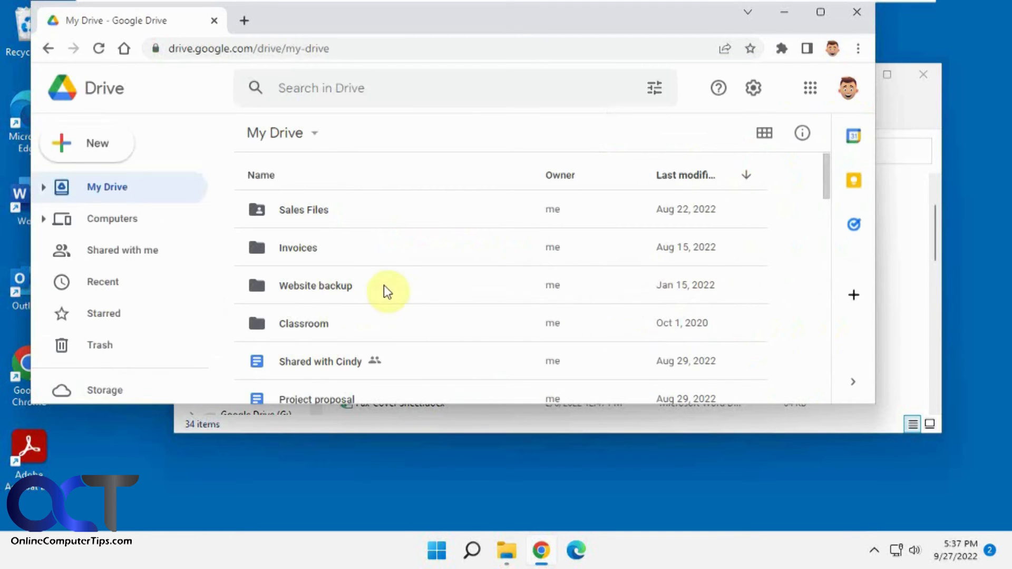
scroll("down", 3)
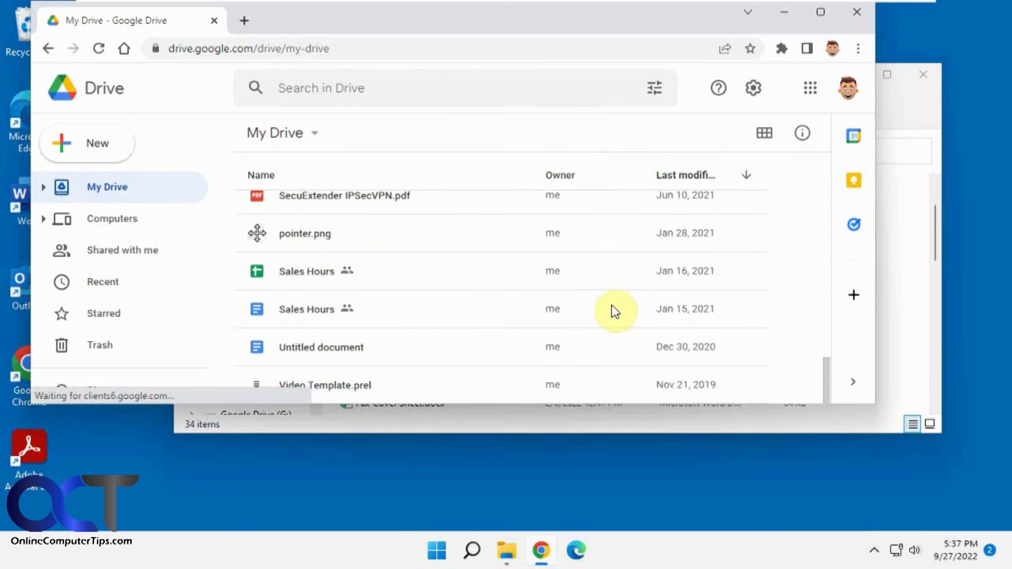
left_click(87, 143)
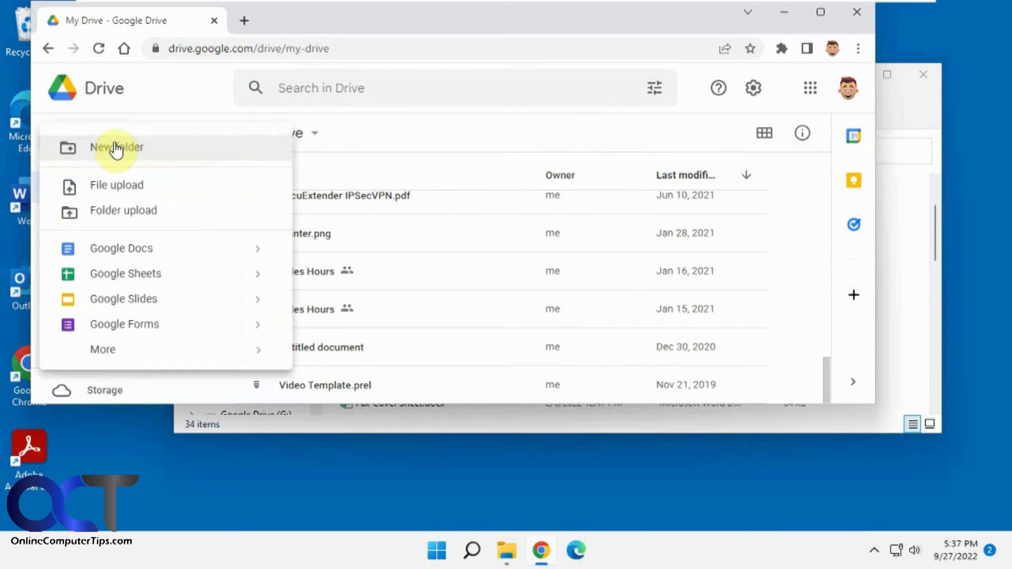
mouse_move(155, 252)
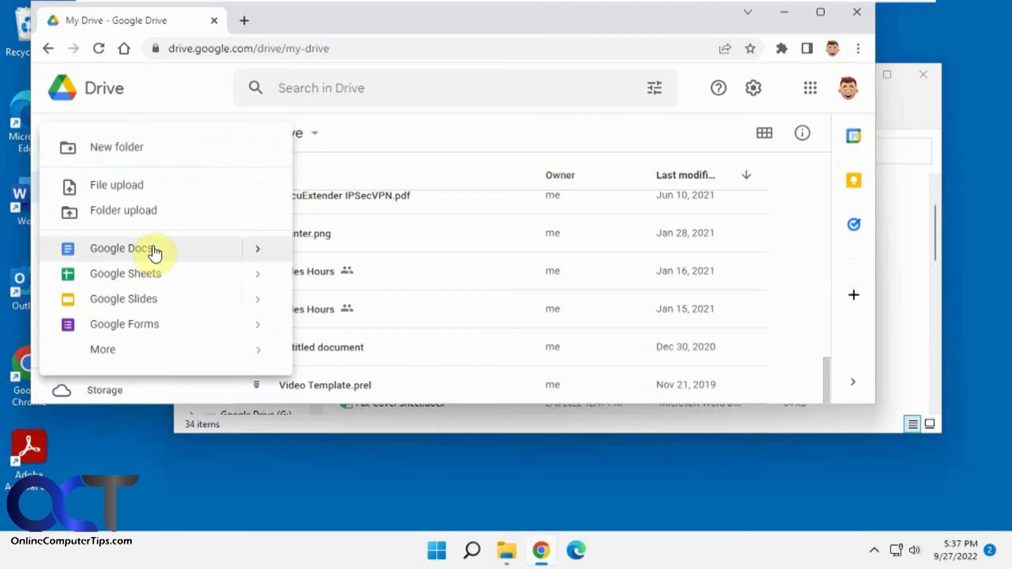
Step: Create a blank Google Doc and name it 'test' so it appears in My Drive
left_click(121, 249)
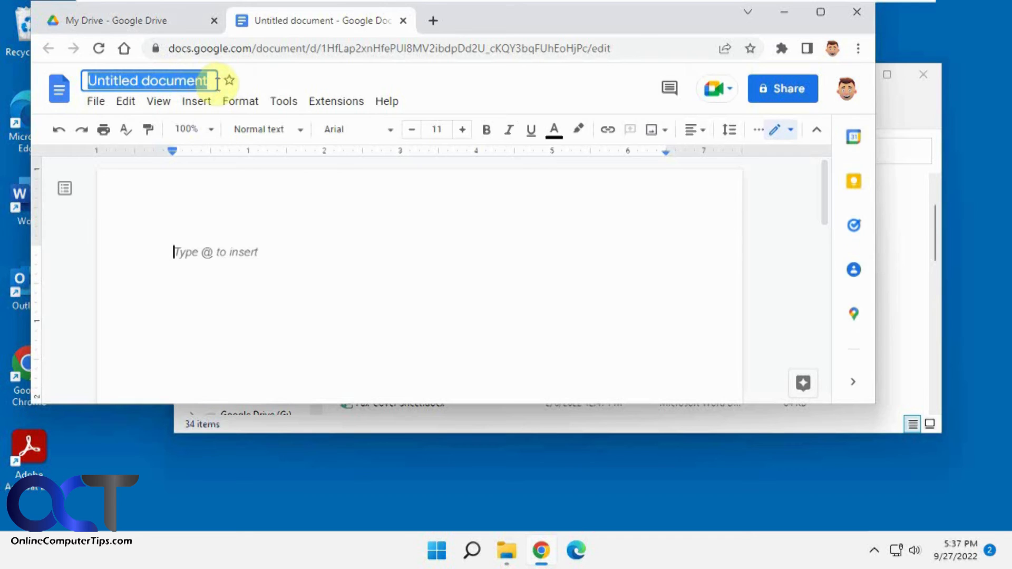
type("test")
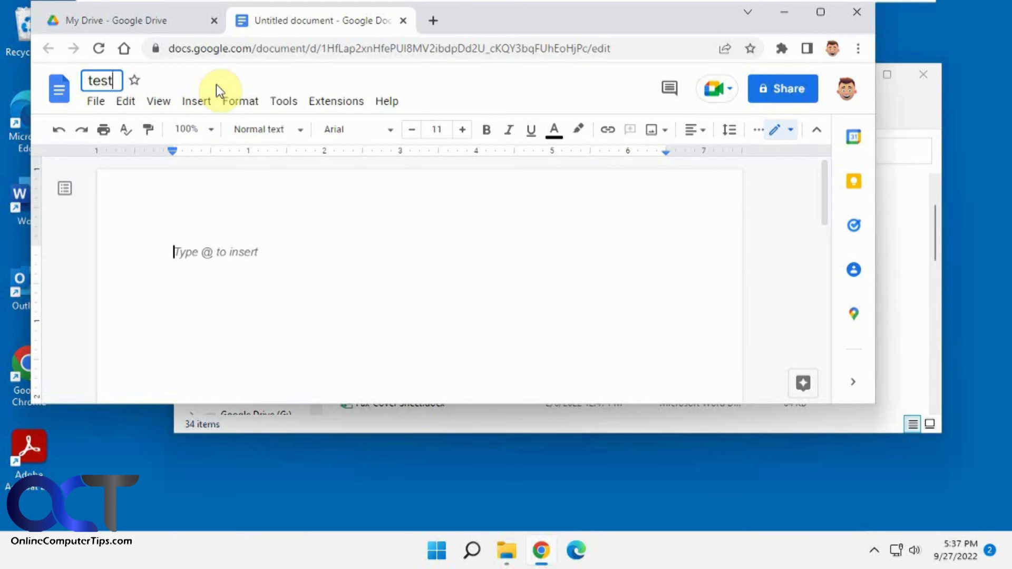
left_click(119, 20)
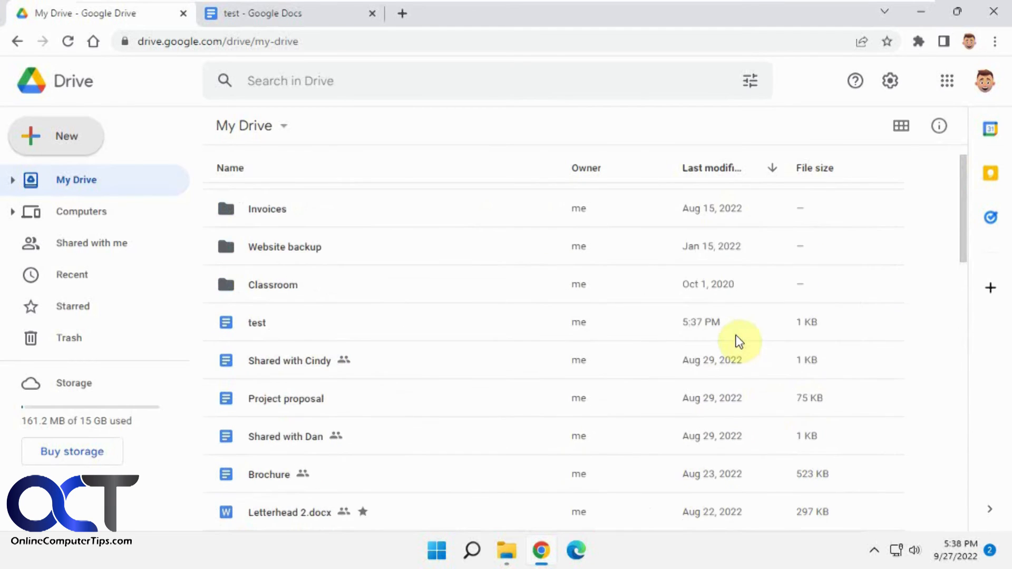
mouse_move(877, 69)
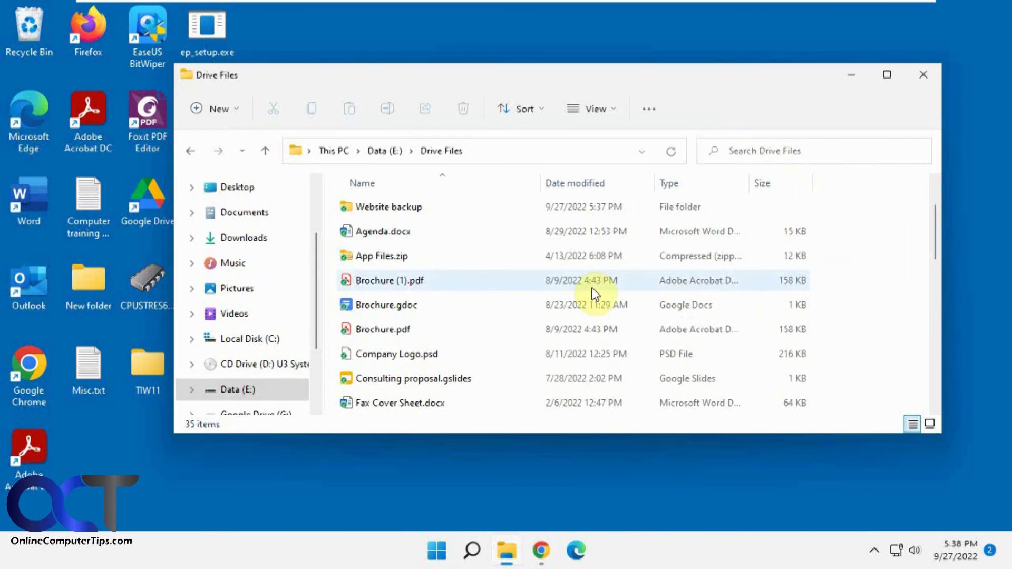
left_click(388, 207)
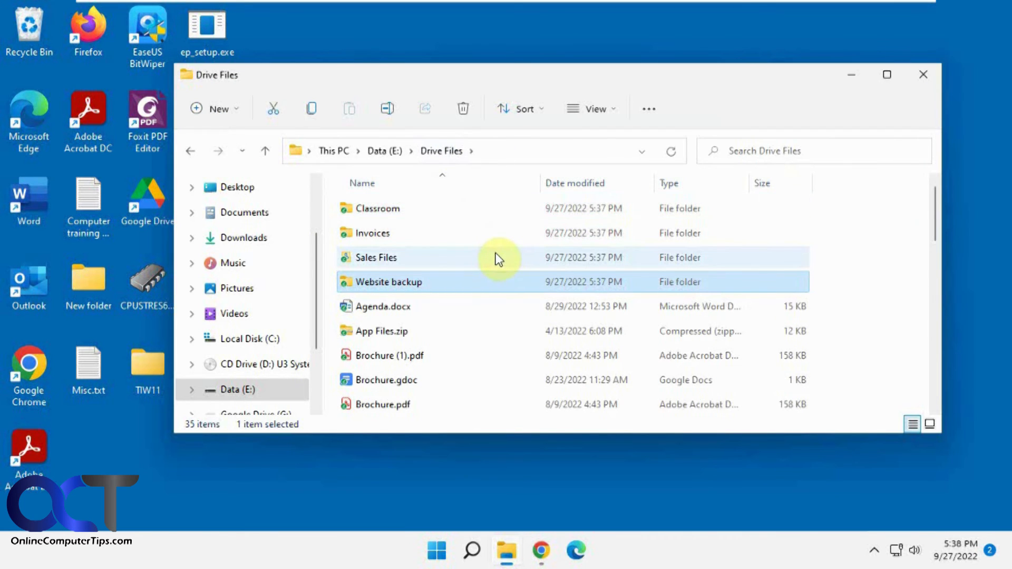
scroll("down", 3)
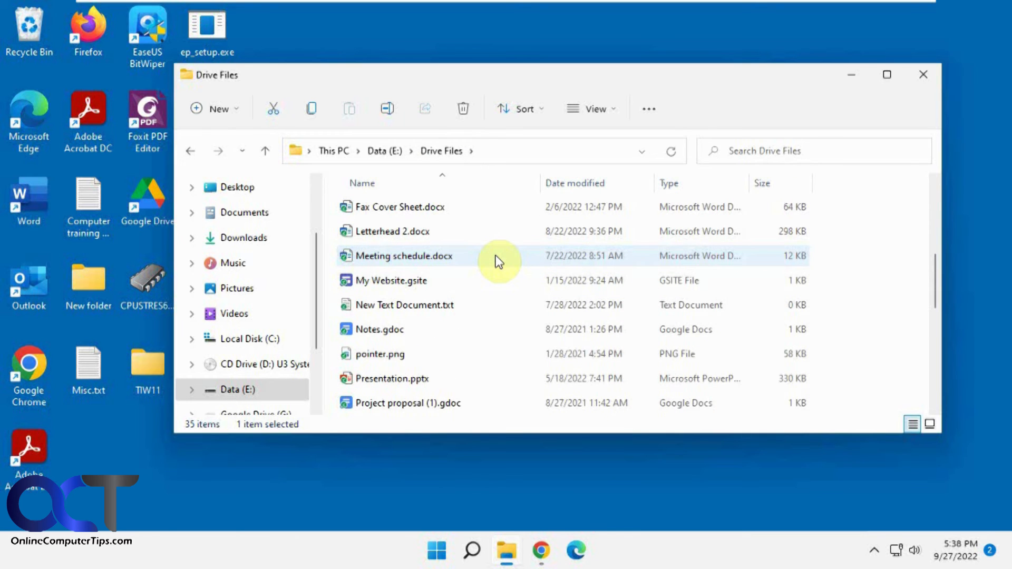
scroll("down", 3)
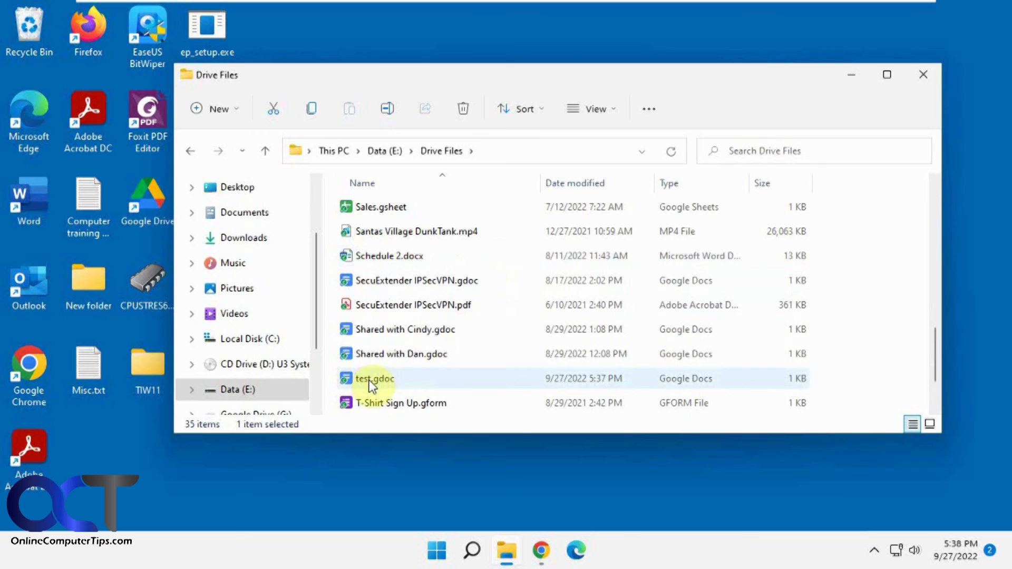
mouse_move(387, 385)
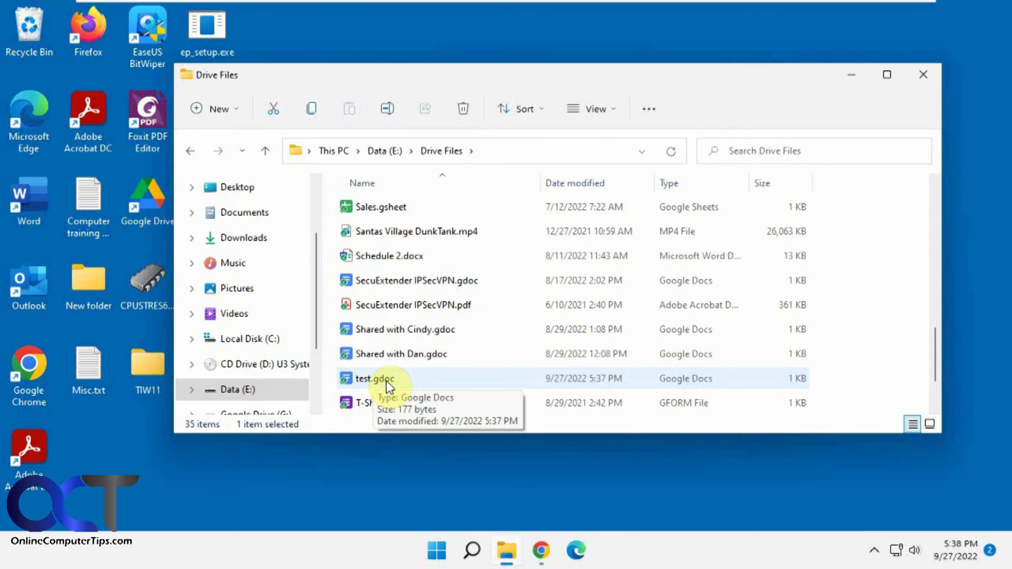
mouse_move(509, 284)
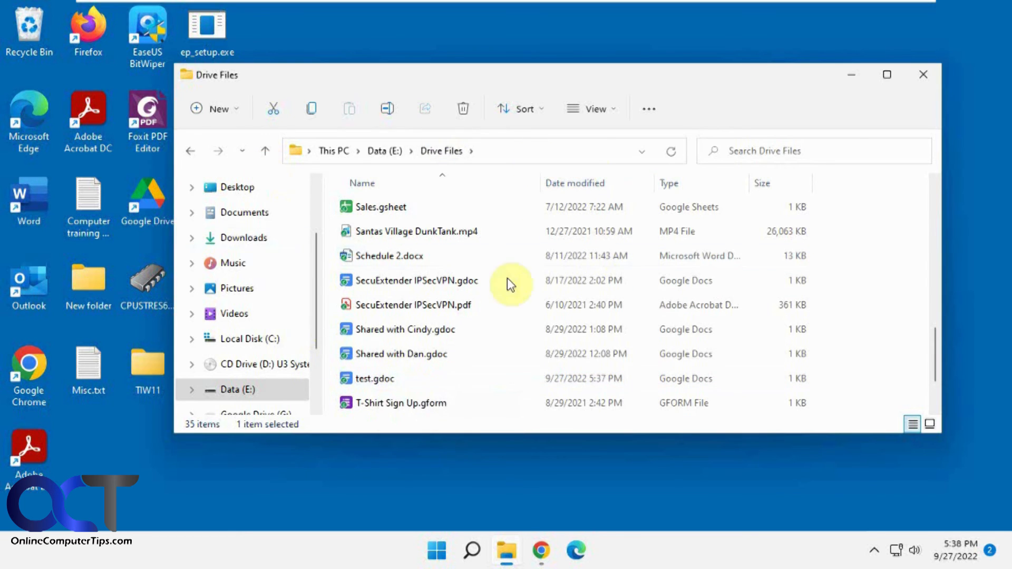
left_click(417, 231)
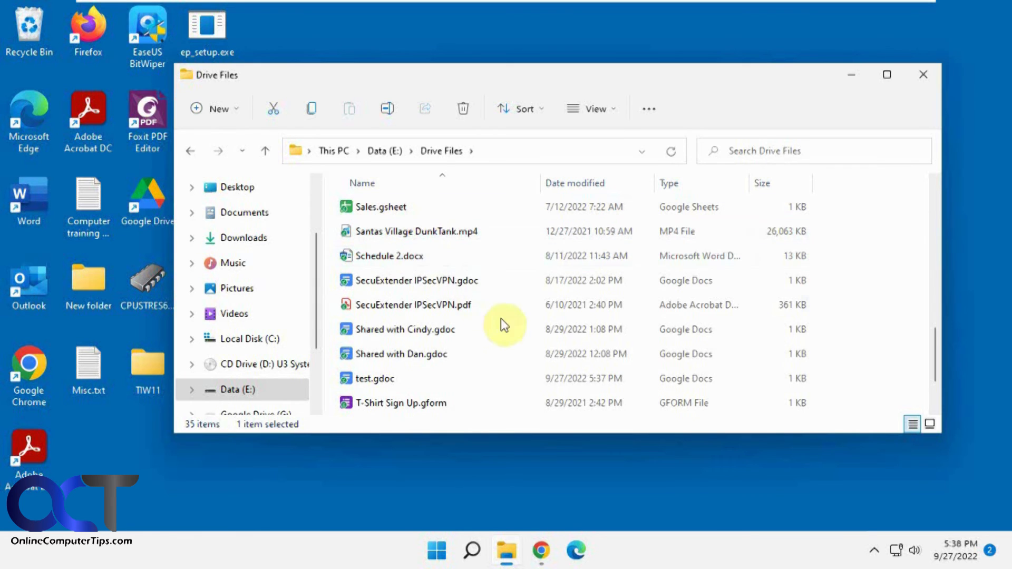
left_click(414, 279)
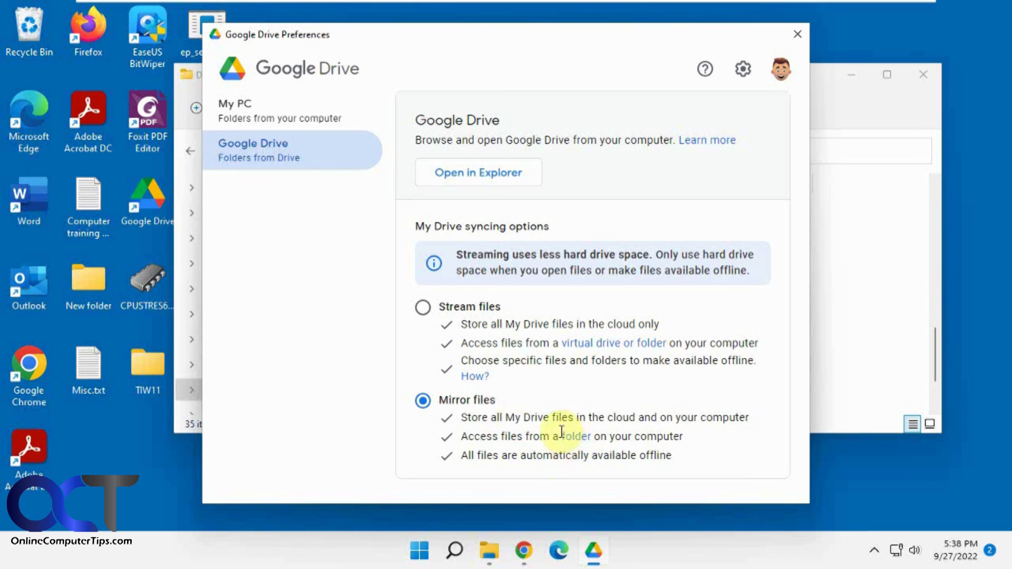
mouse_move(550, 410)
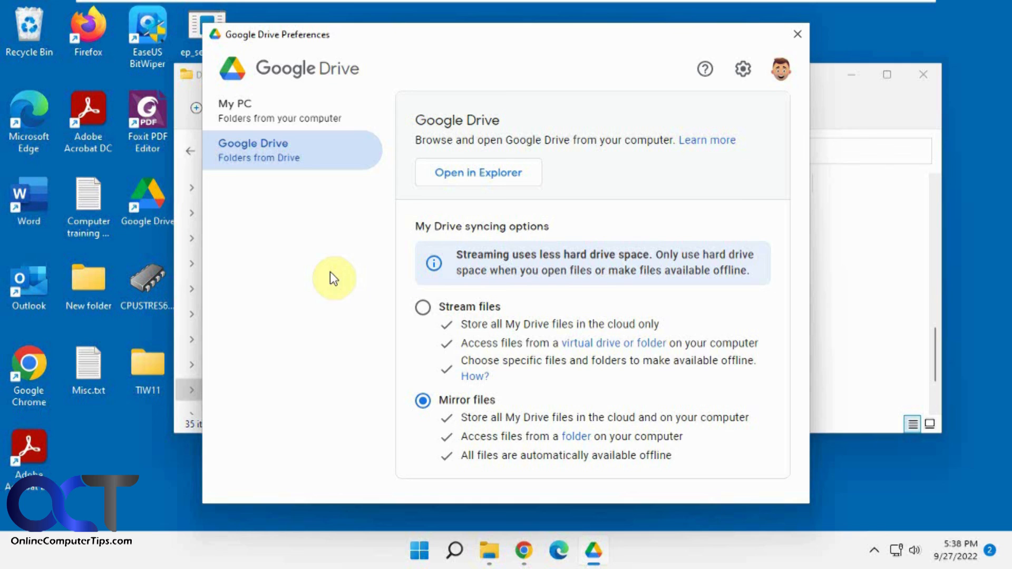
mouse_move(537, 391)
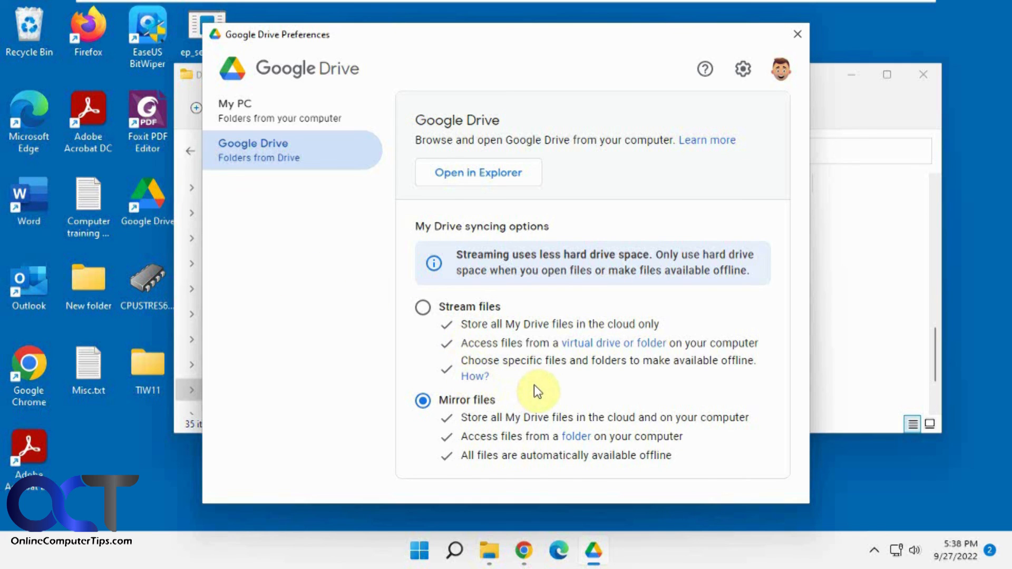